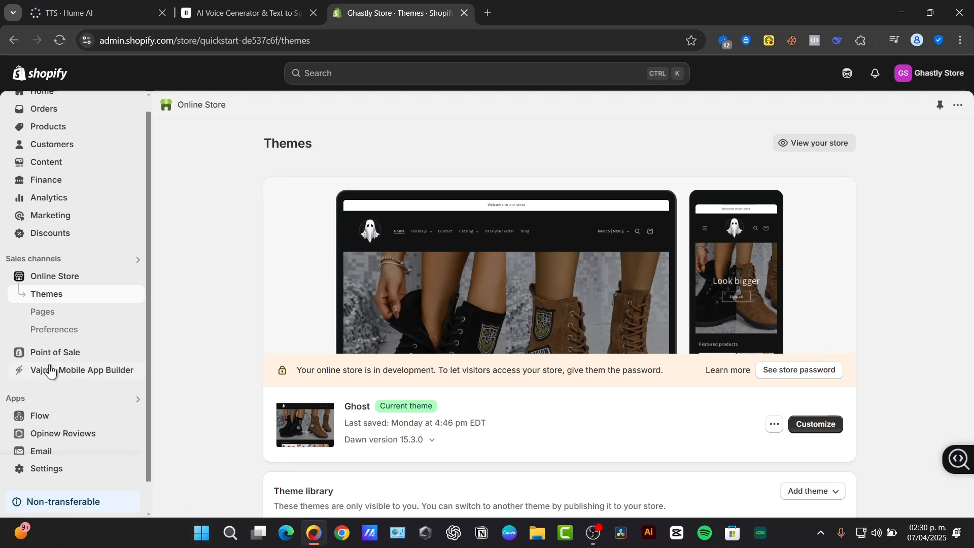
Open the Shopify admin app search to look for Spocket.
left_click(14, 398)
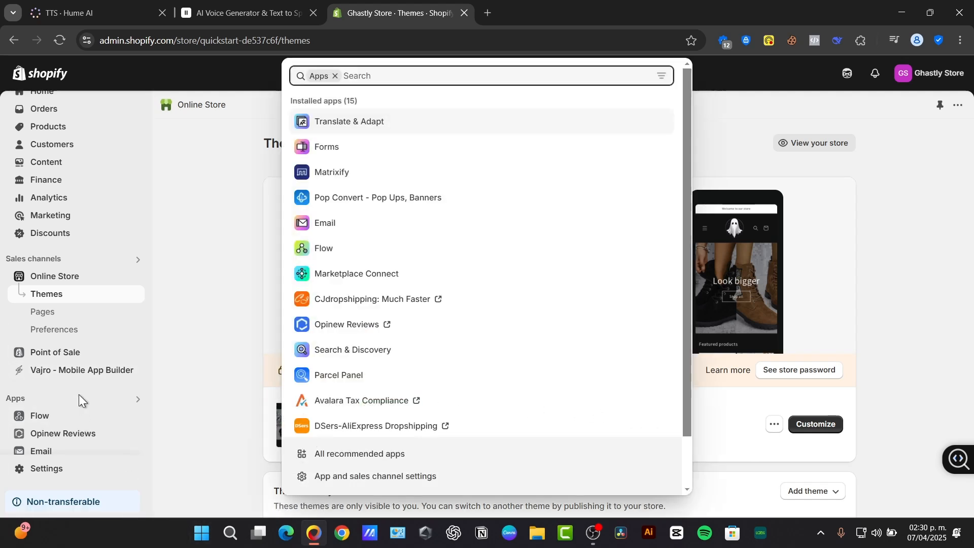
mouse_move(644, 166)
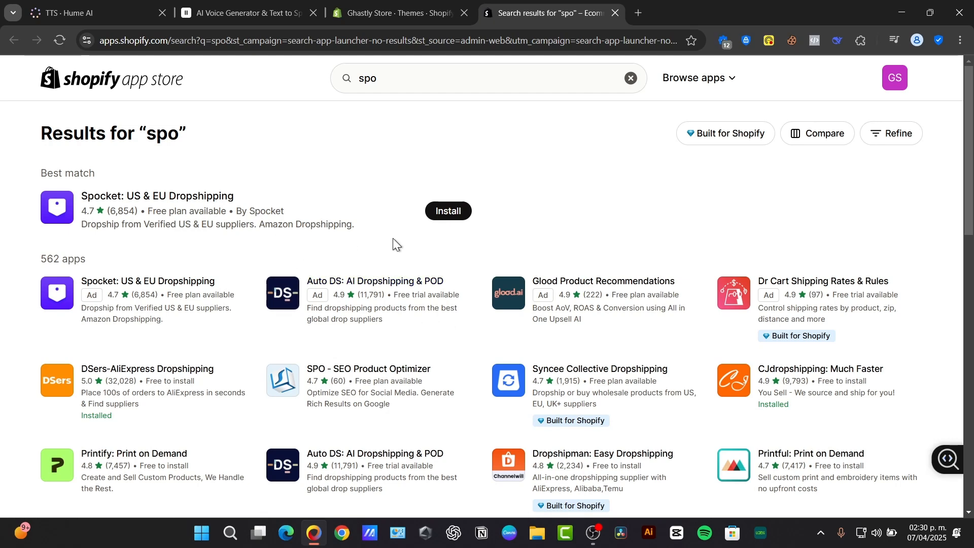
Install Spocket - US & EU Dropshipping on Ghastly Store and approve its data access.
left_click(447, 211)
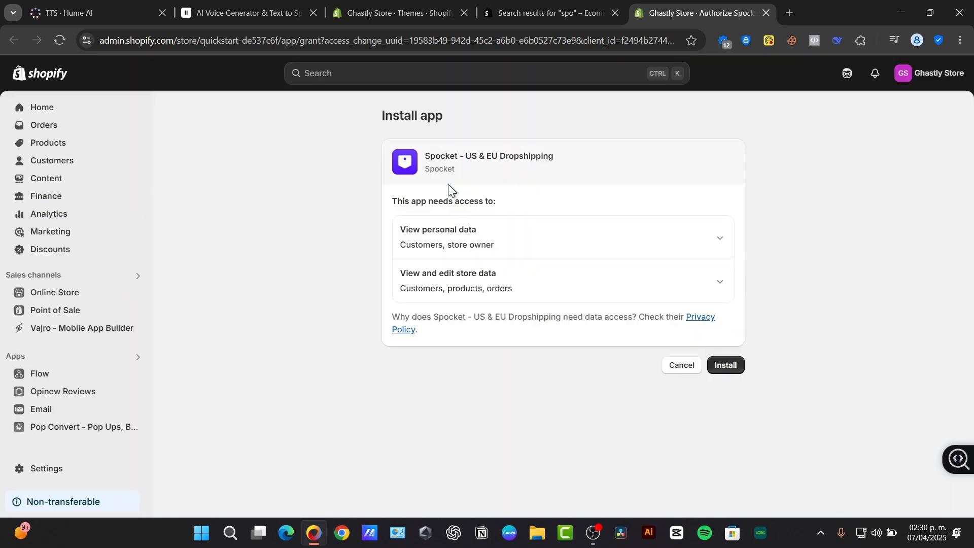
left_click(724, 365)
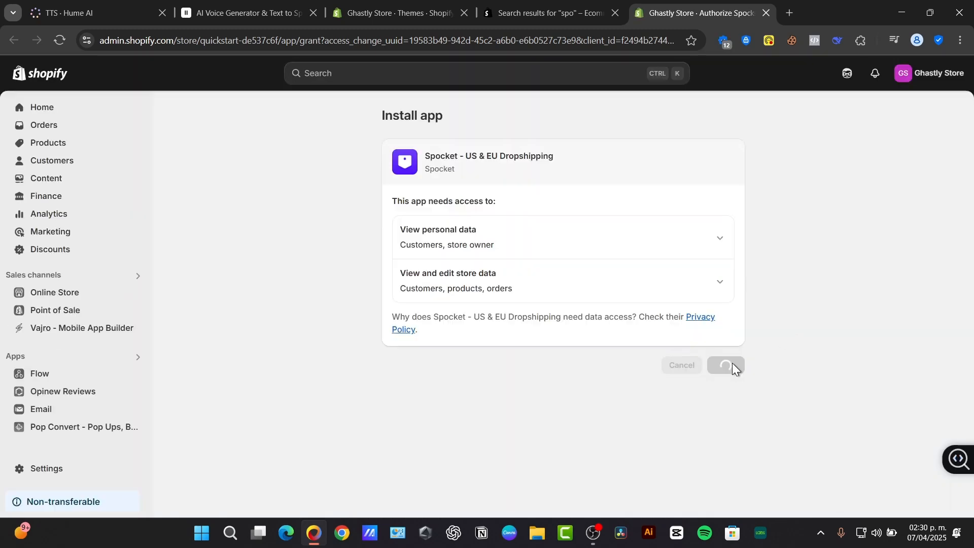
left_click(723, 365)
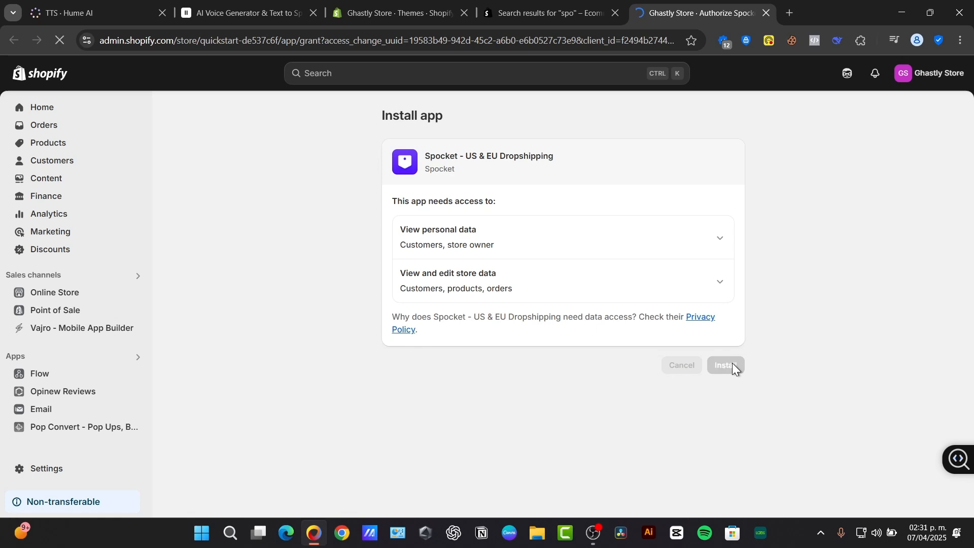
left_click(722, 365)
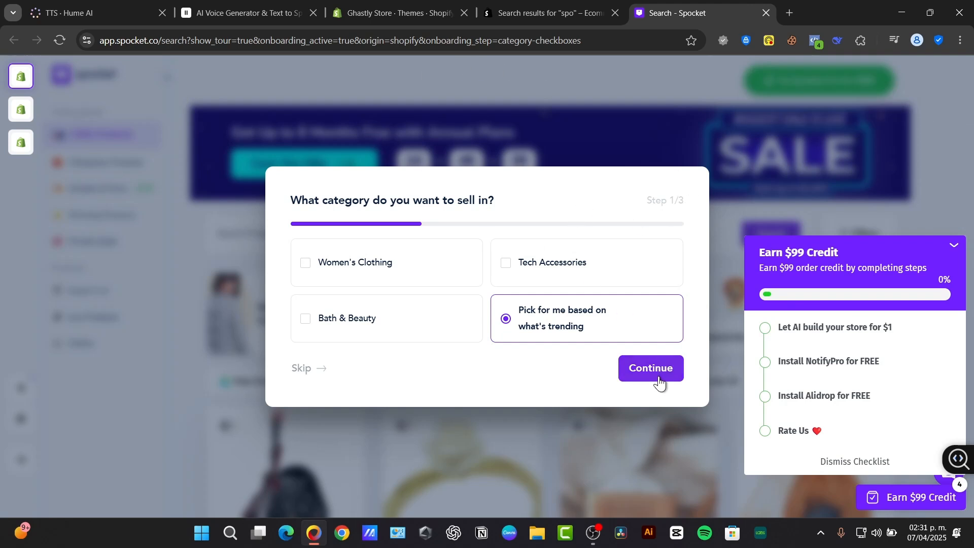
Answer onboarding with a trending category, US/EU suppliers and Global (All Regions) selling region.
left_click(650, 368)
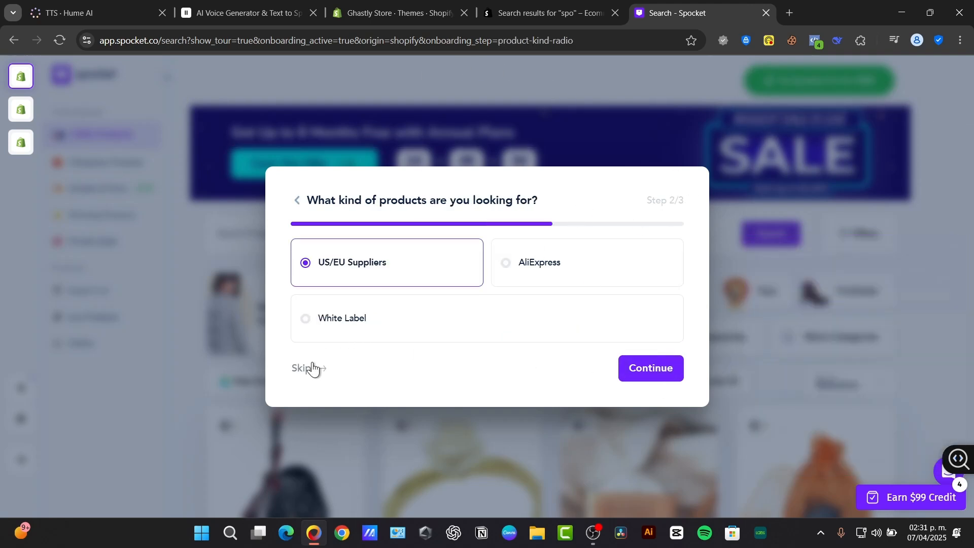
left_click(650, 367)
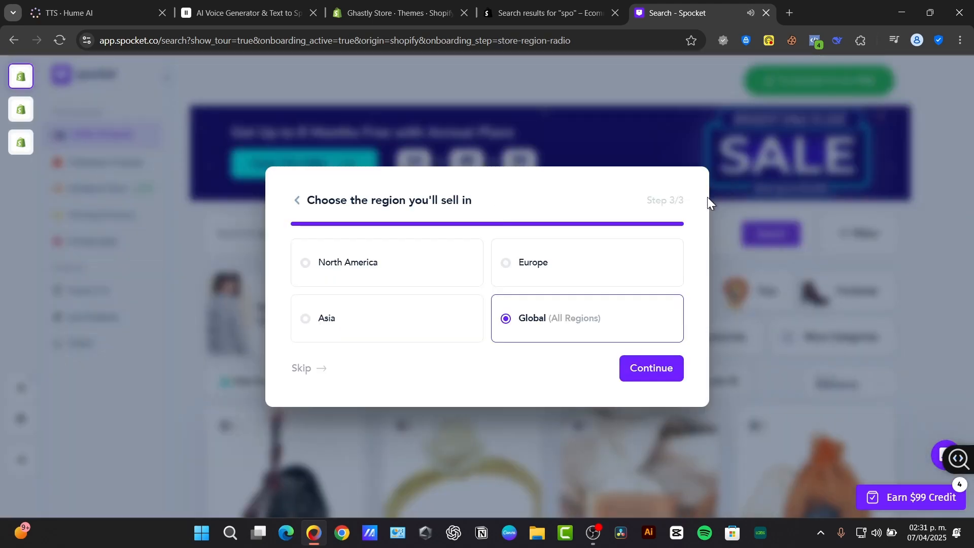
left_click(650, 368)
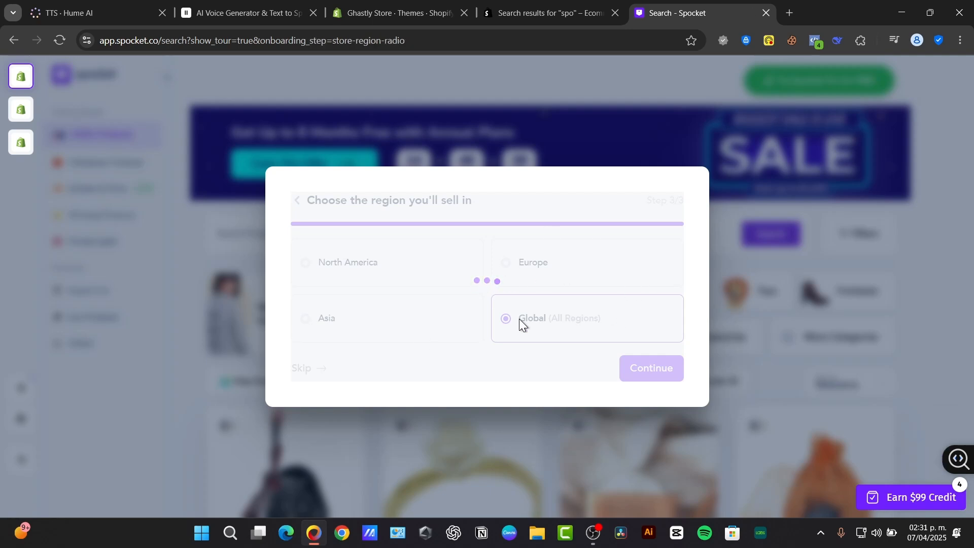
left_click(651, 368)
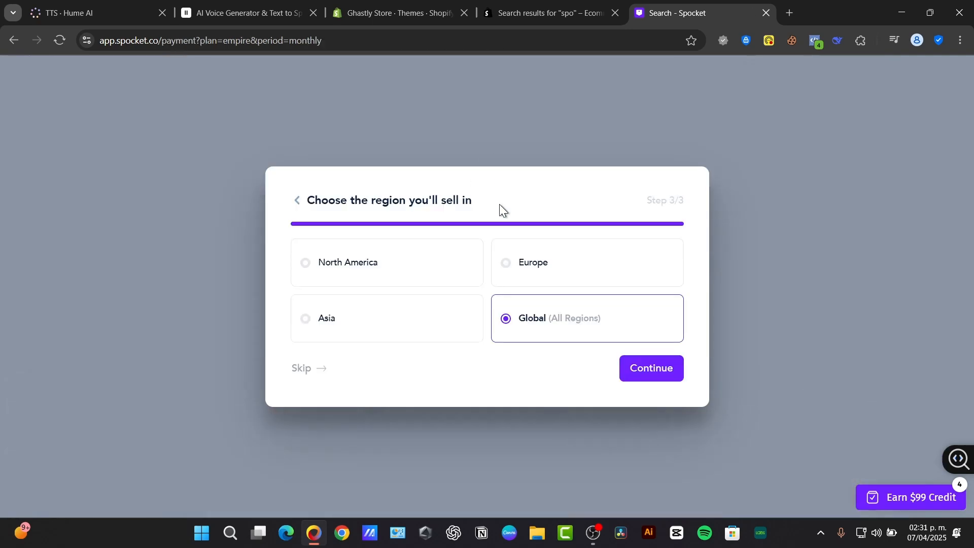
Select Google Pay as the payment method on Spocket's Pay Securely page.
left_click(651, 367)
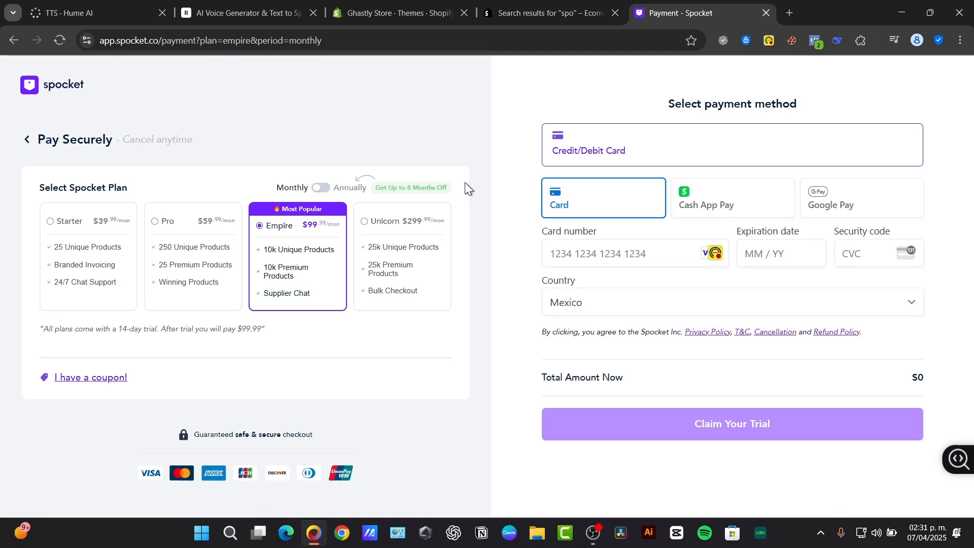
mouse_move(403, 233)
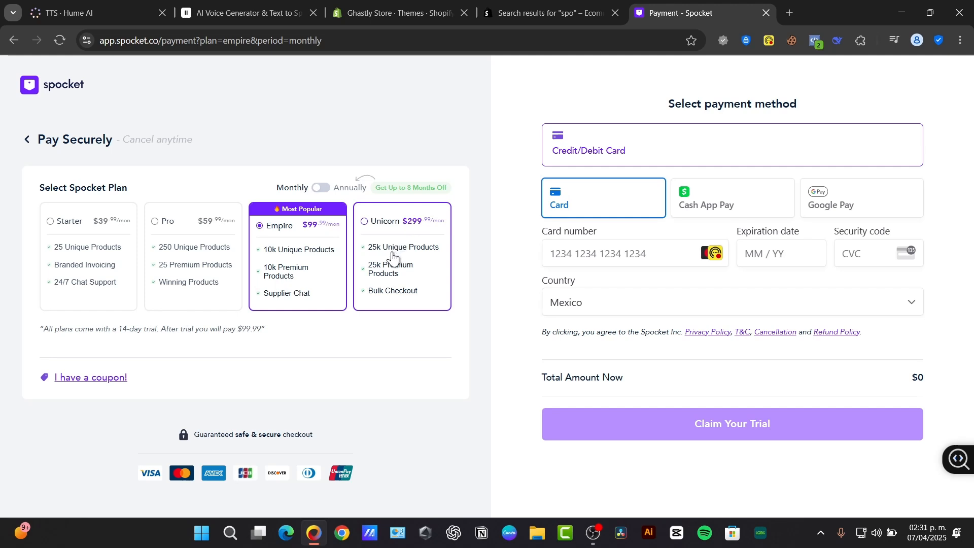
left_click(860, 197)
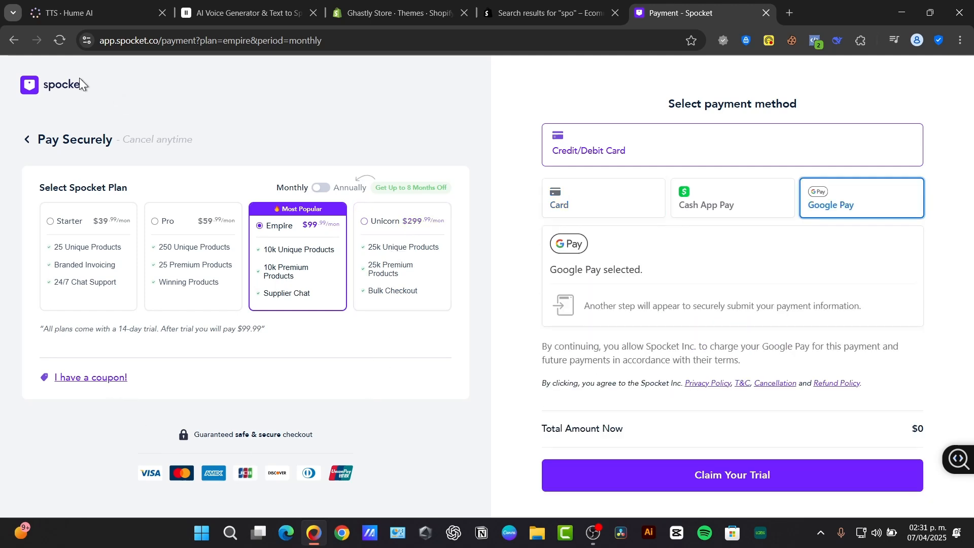
left_click(540, 12)
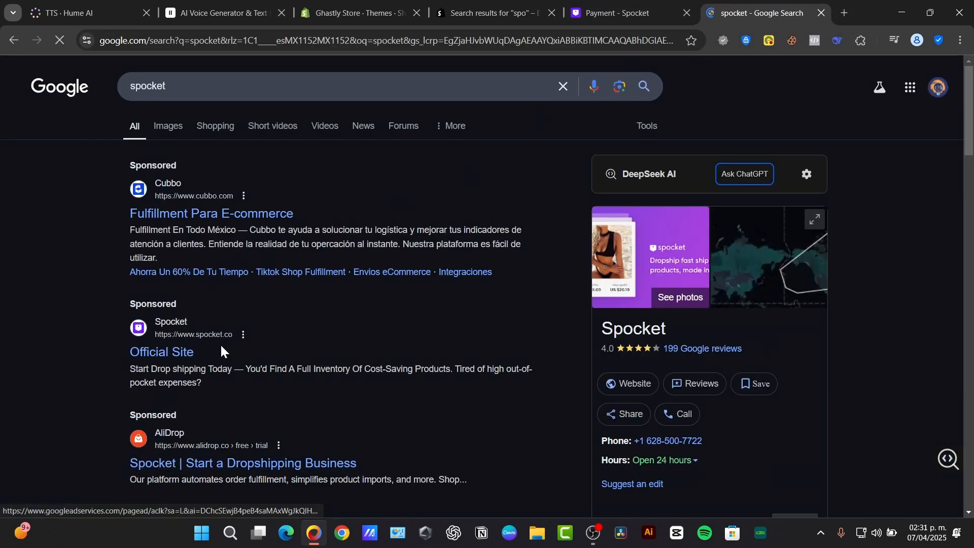
Visit Spocket's official site from Google and start the 14-day free trial.
left_click(161, 352)
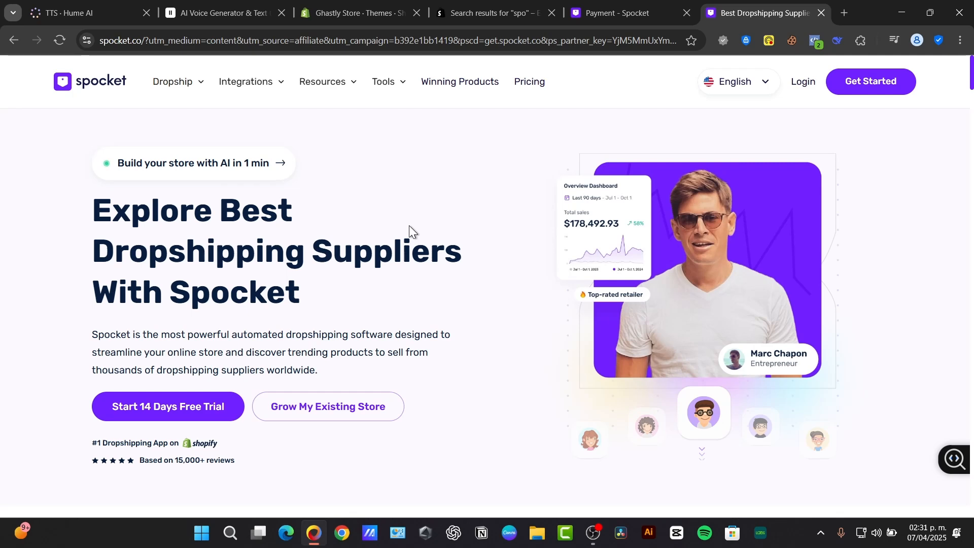
mouse_move(429, 285)
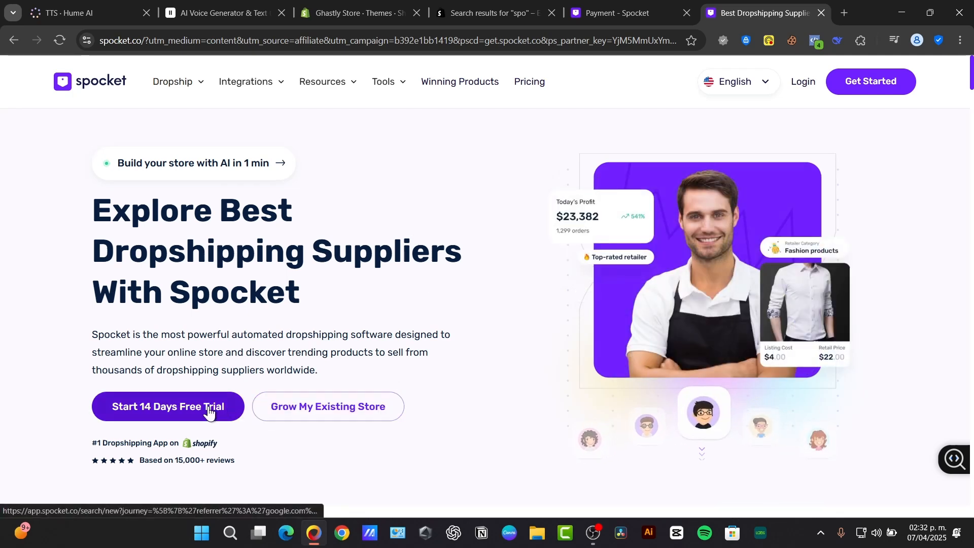
left_click(168, 406)
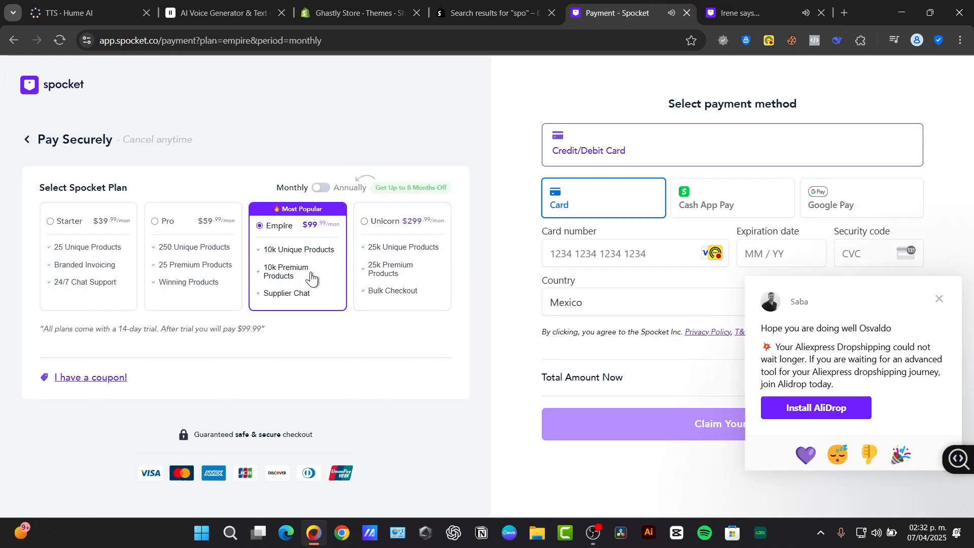
Select the Starter plan at $39.99/month after trying Unicorn, and close the chat popup.
left_click(49, 221)
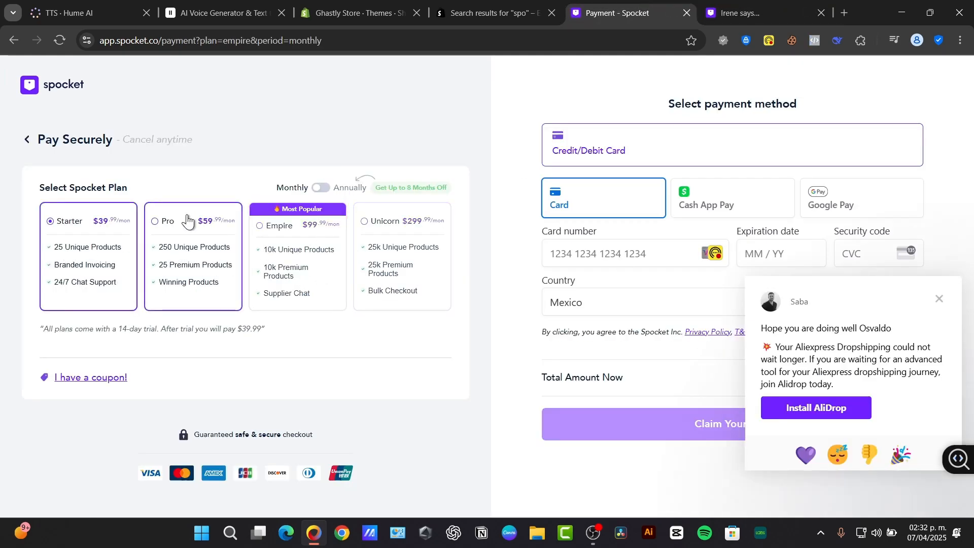
left_click(259, 225)
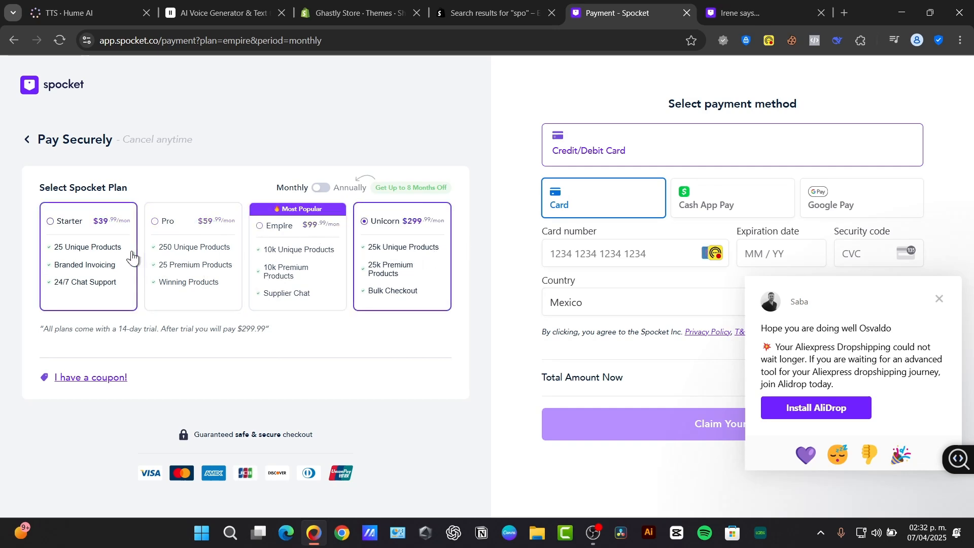
left_click(49, 221)
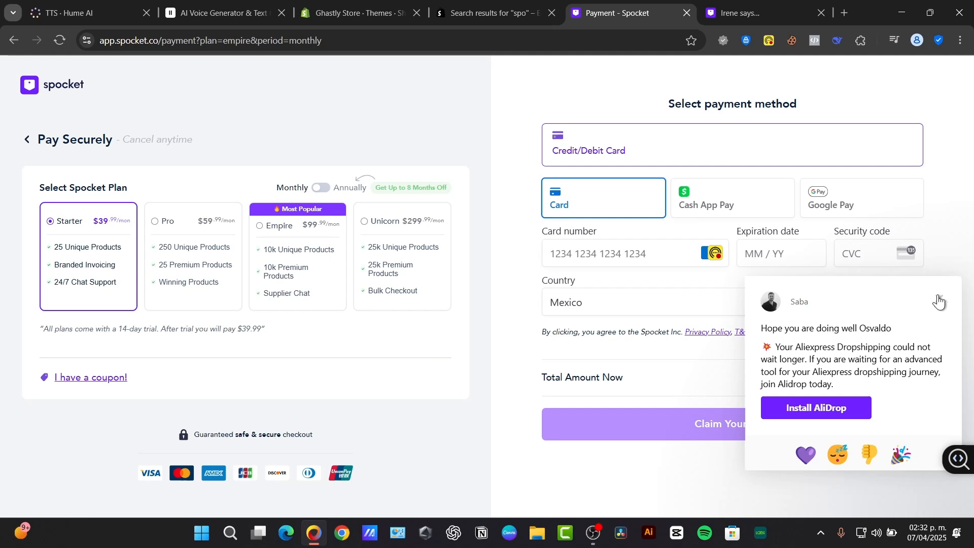
left_click(939, 300)
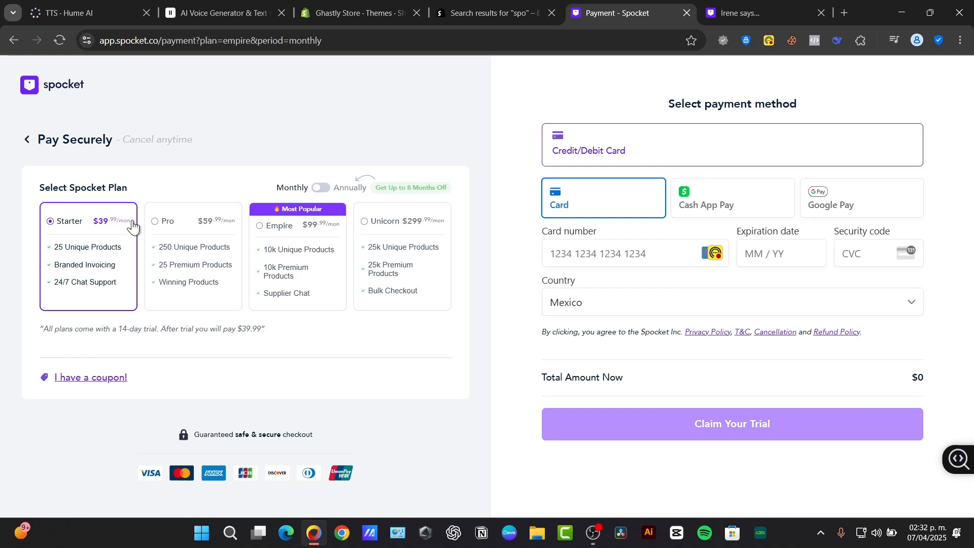
mouse_move(417, 165)
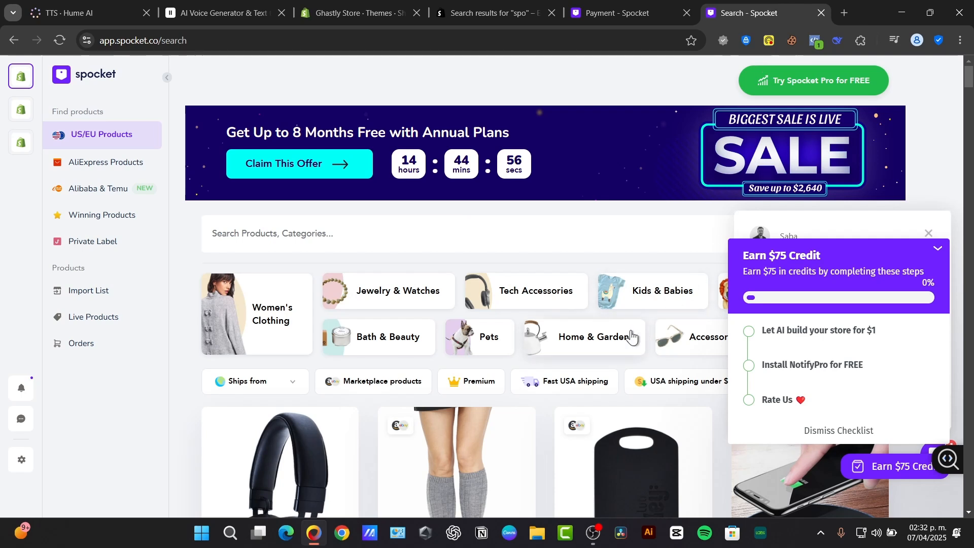
mouse_move(661, 333)
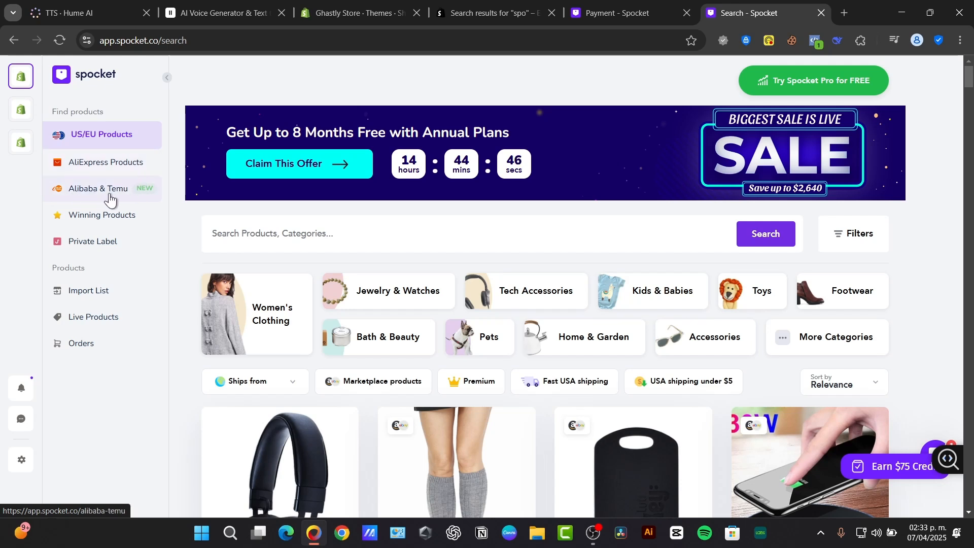
mouse_move(122, 221)
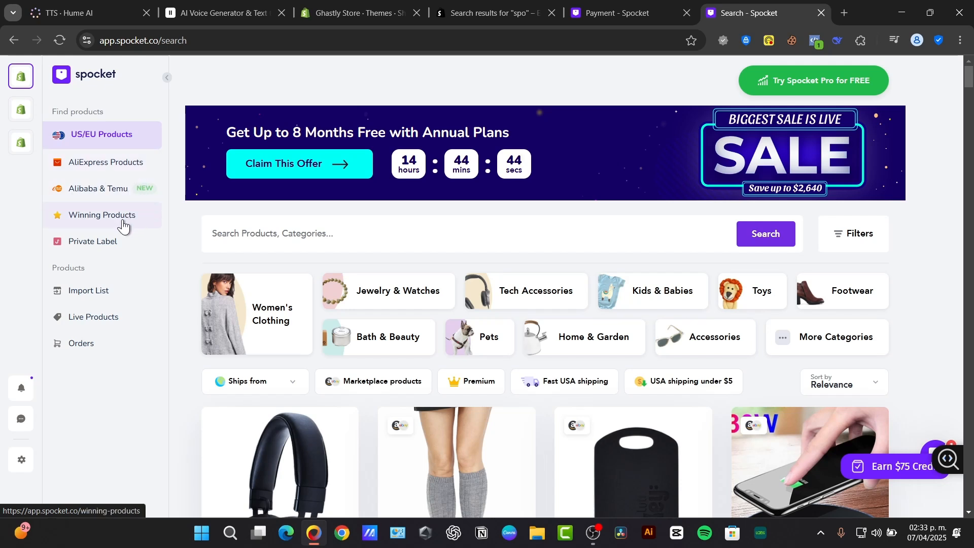
Scroll through the US/EU products grid with its categories and product cards.
scroll("down", 3)
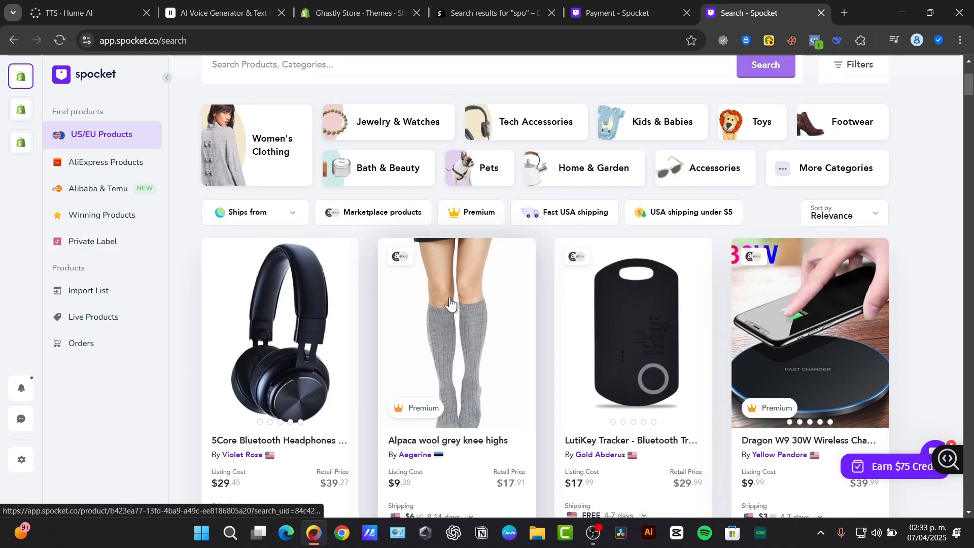
scroll("down", 3)
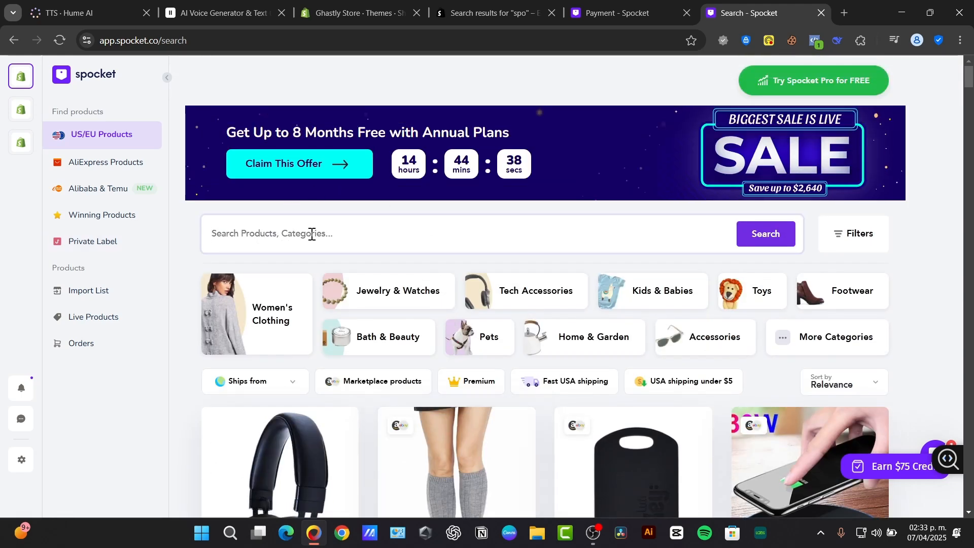
Filter products to ships from/to United States, item cost $0–$20, and free shipping.
left_click(854, 233)
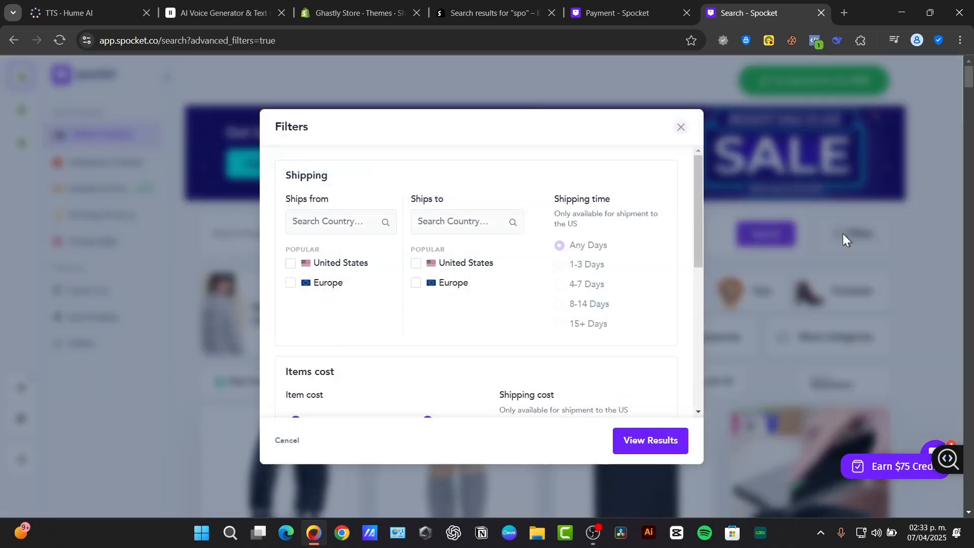
scroll("down", 3)
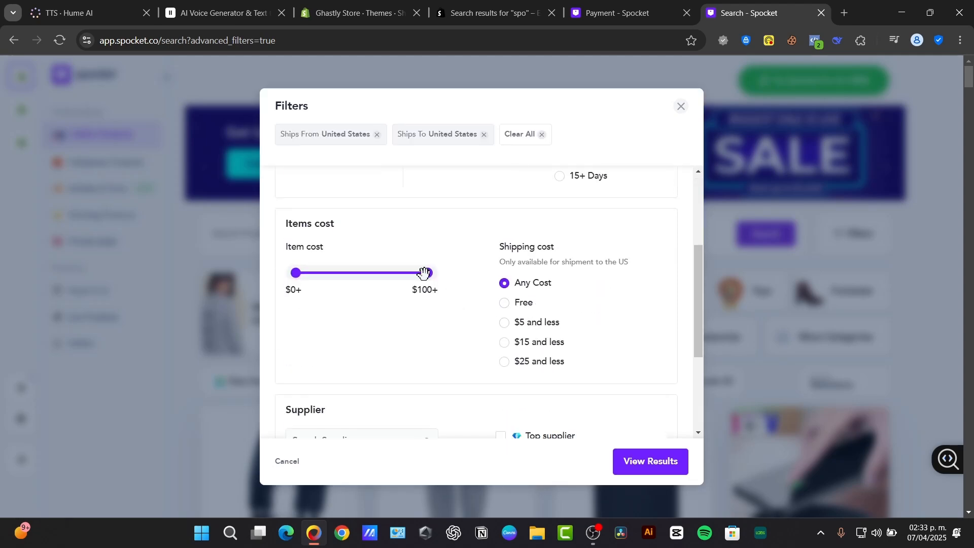
left_click_drag(425, 273, 323, 273)
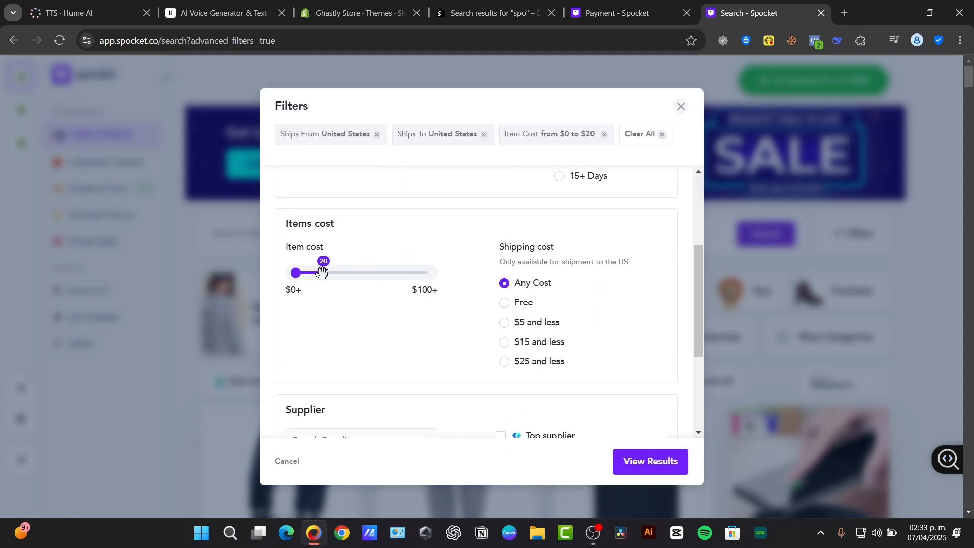
left_click(504, 302)
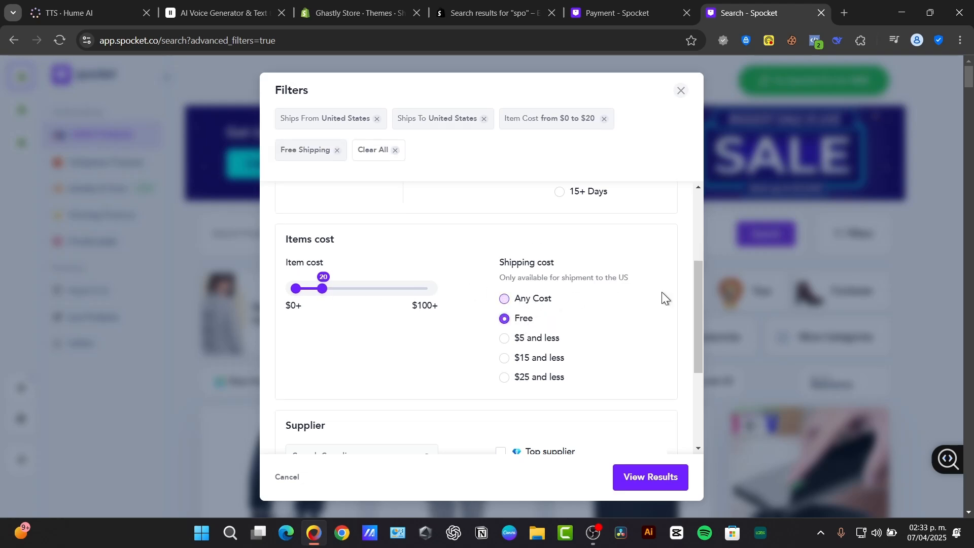
scroll("down", 3)
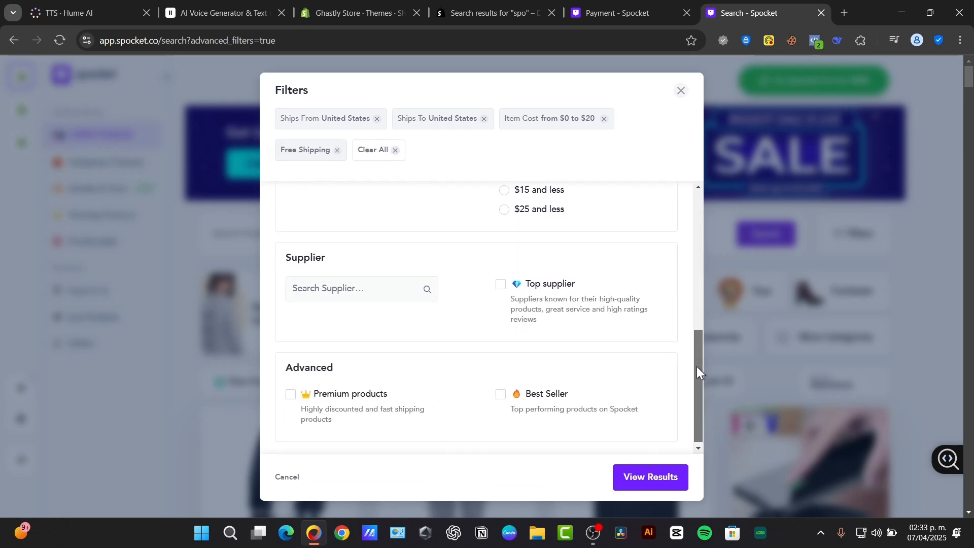
left_click(648, 478)
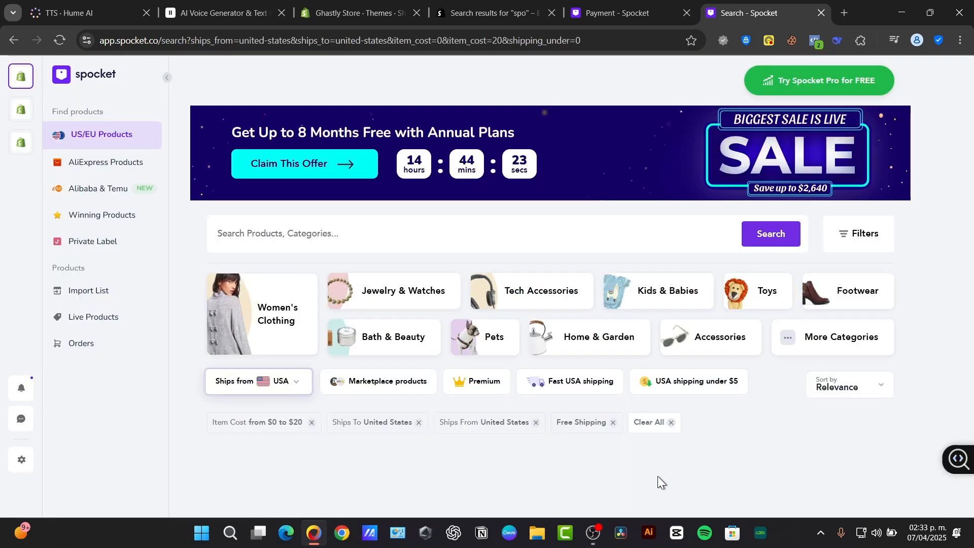
Dismiss the Earn $75 Credit popup and inspect a $9.99 listing cost.
scroll("down", 3)
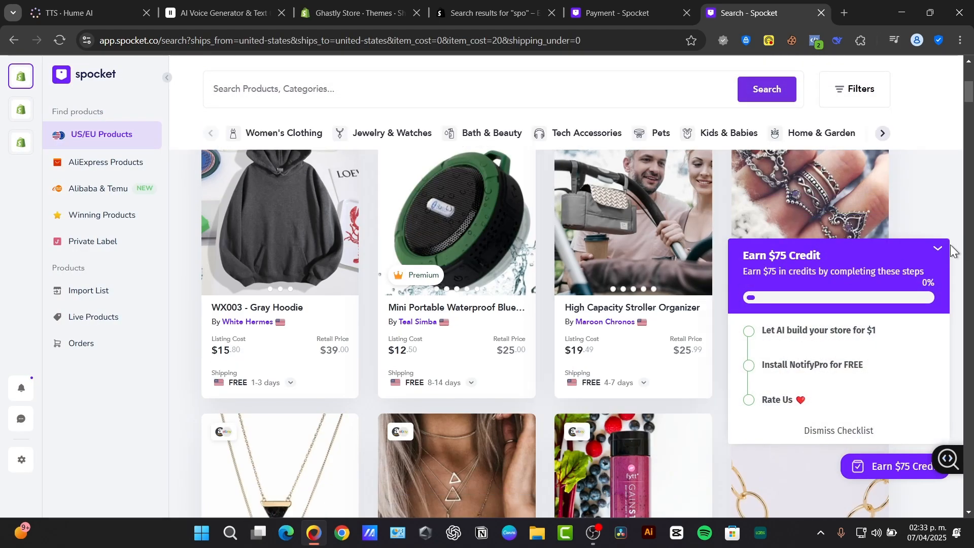
left_click(938, 248)
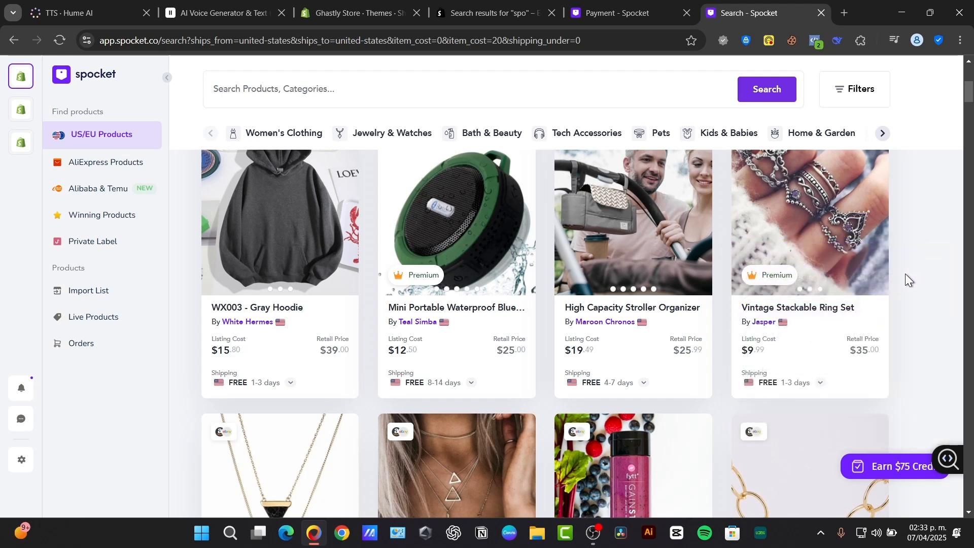
mouse_move(907, 272)
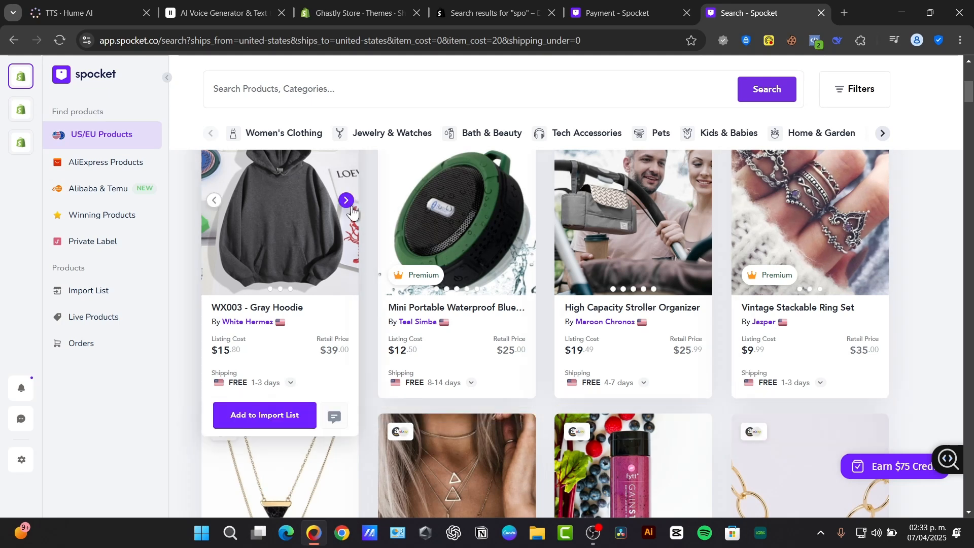
scroll("down", 3)
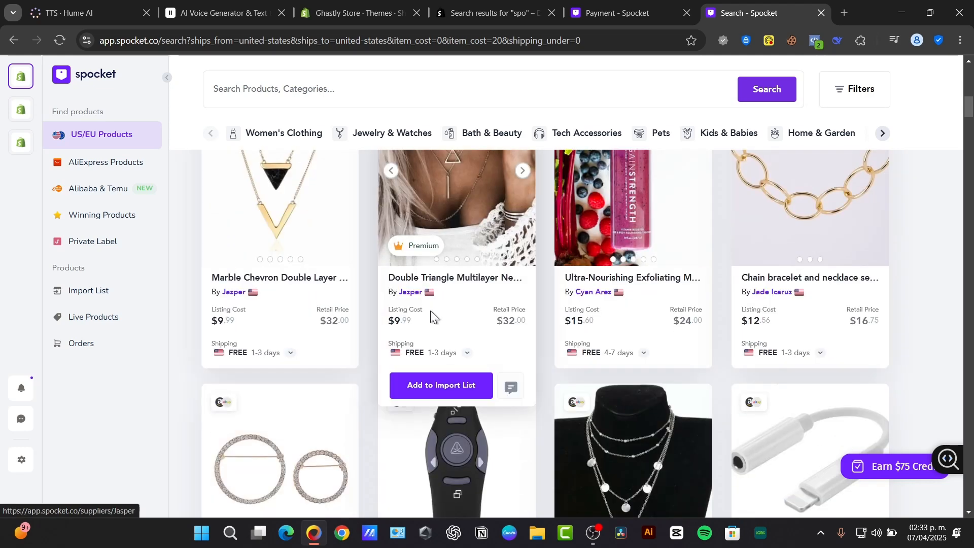
double_click(399, 320)
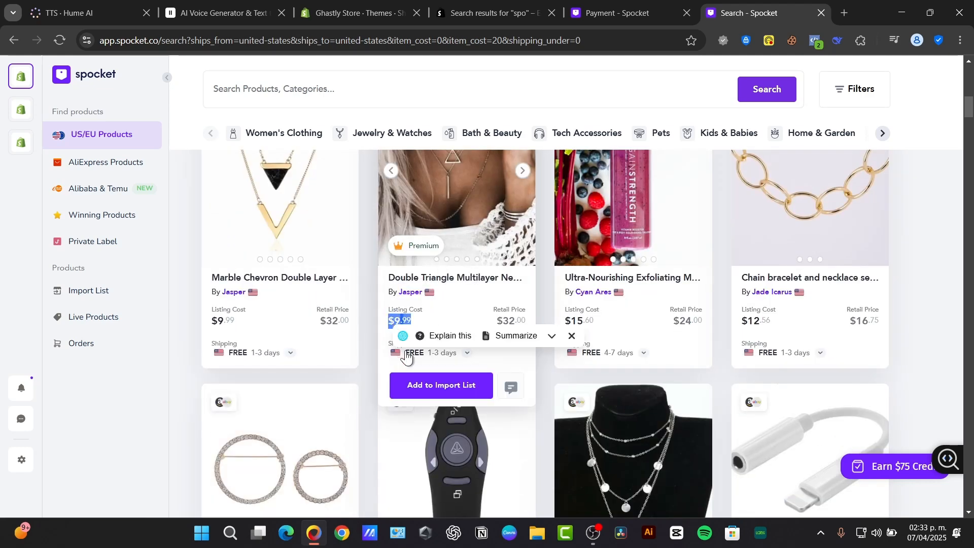
mouse_move(433, 362)
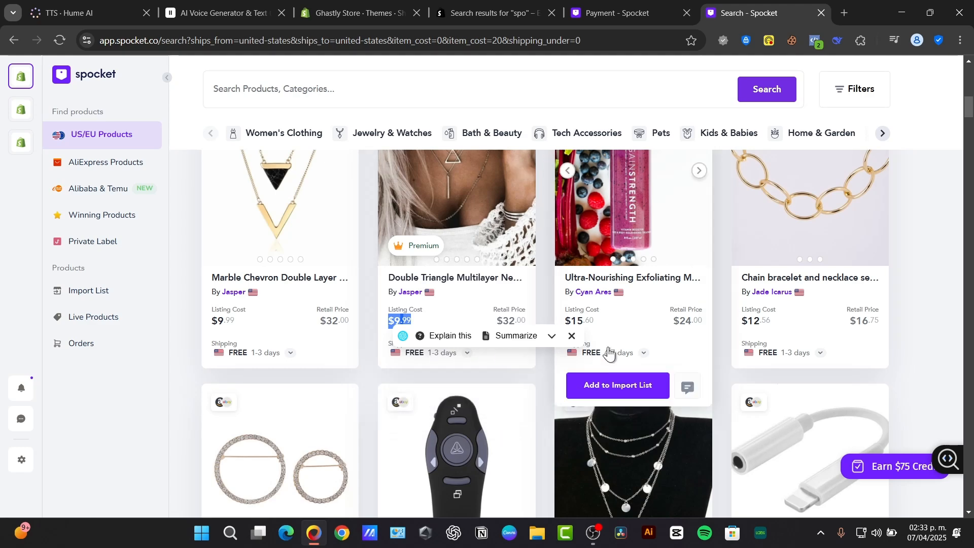
Keep scrolling through the product listings, clicking one product card along the way.
scroll("down", 3)
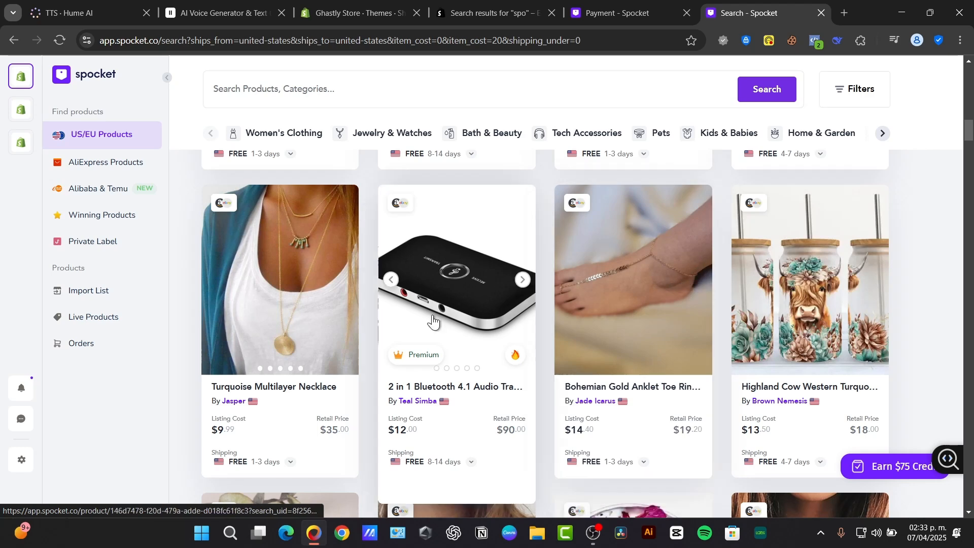
mouse_move(759, 321)
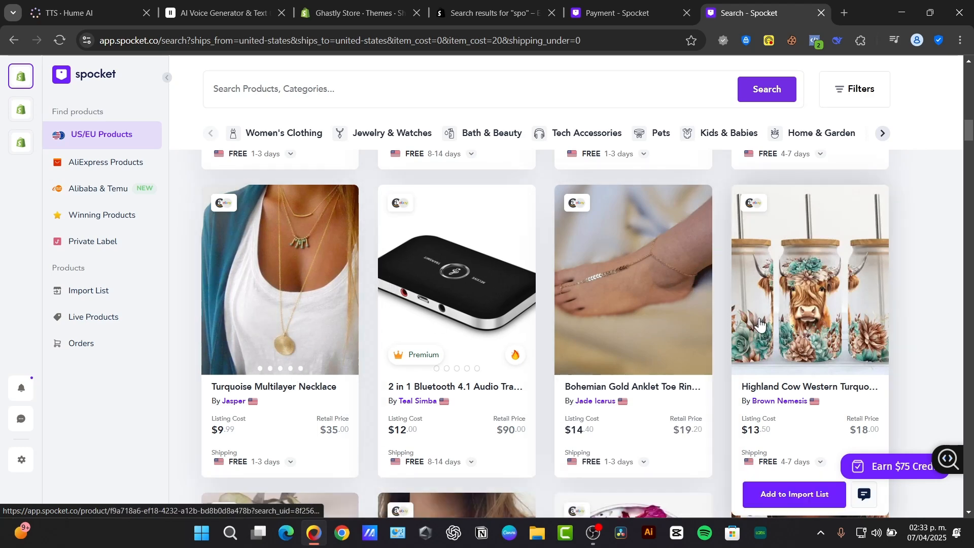
scroll("down", 3)
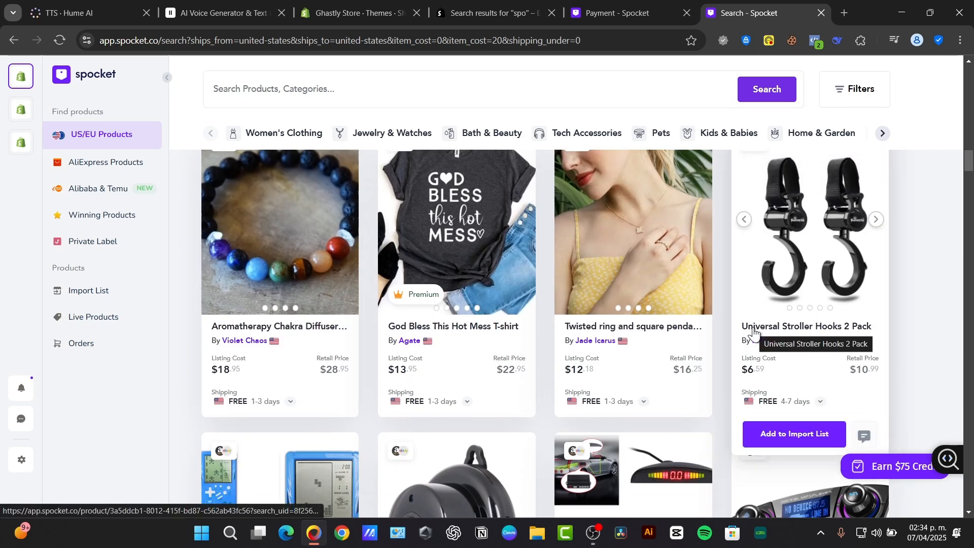
scroll("down", 3)
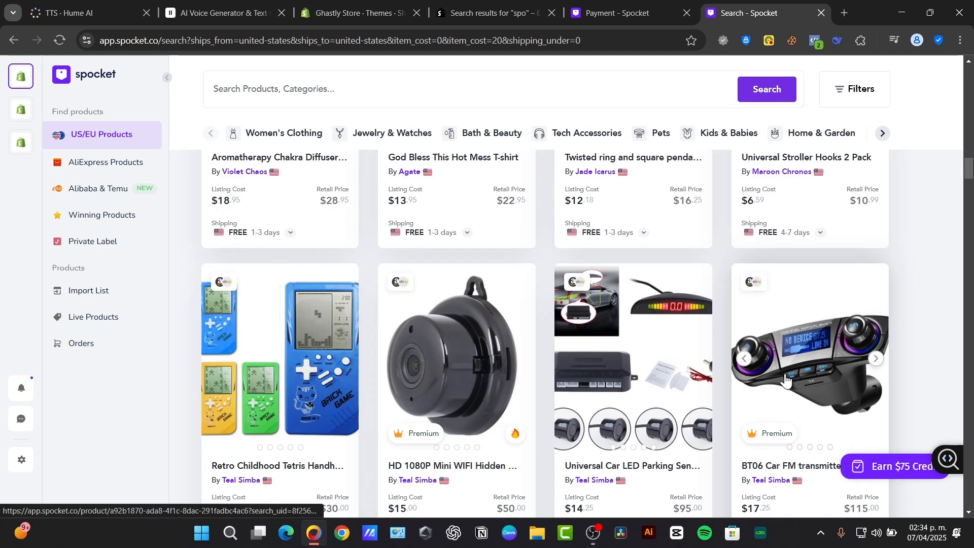
scroll("down", 3)
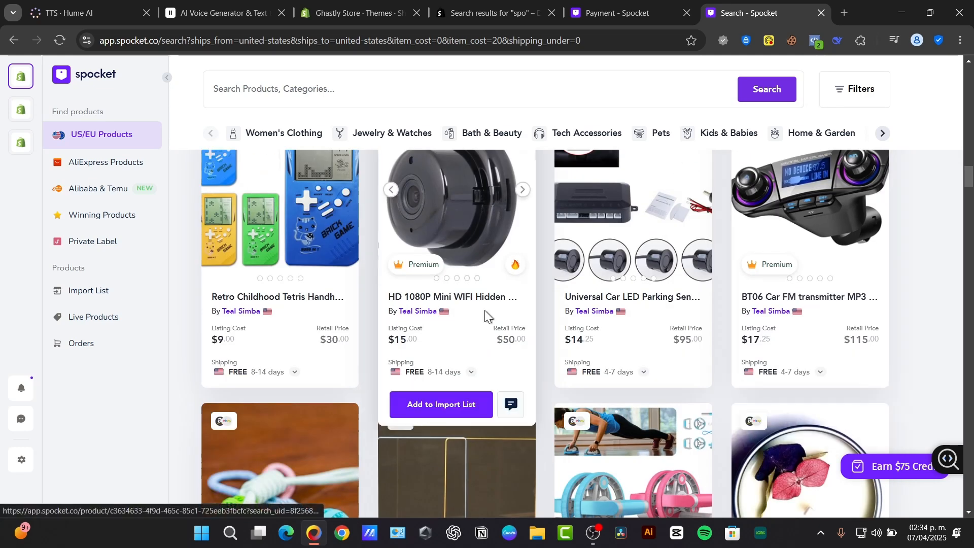
left_click(441, 404)
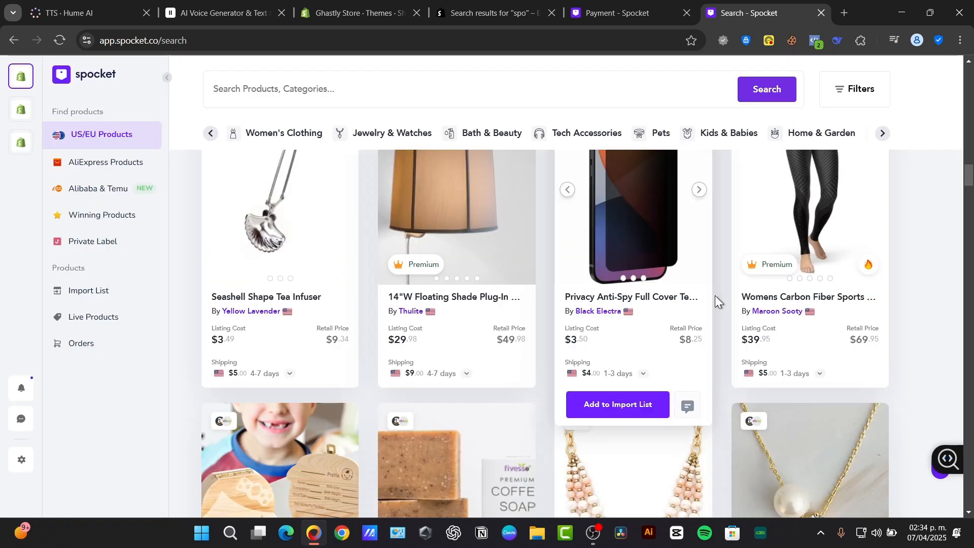
scroll("down", 3)
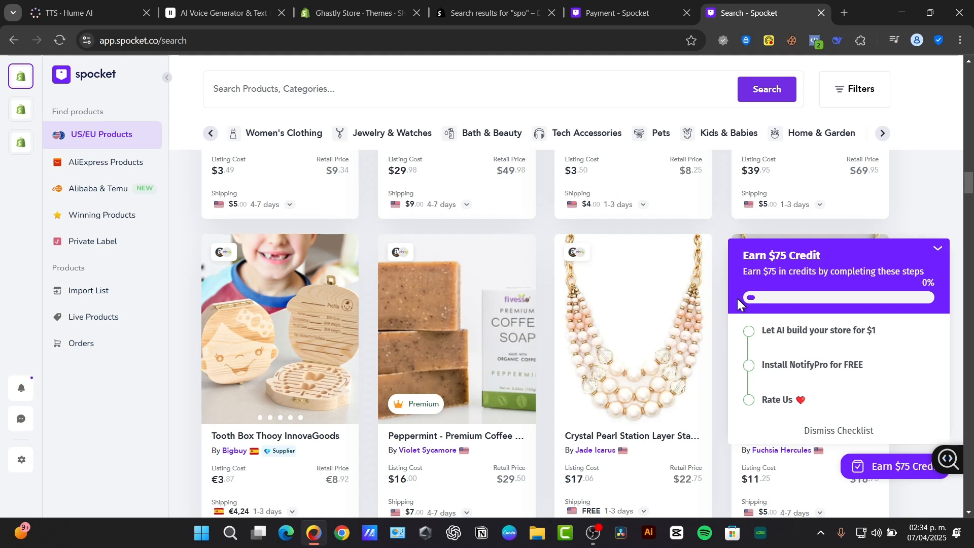
scroll("down", 3)
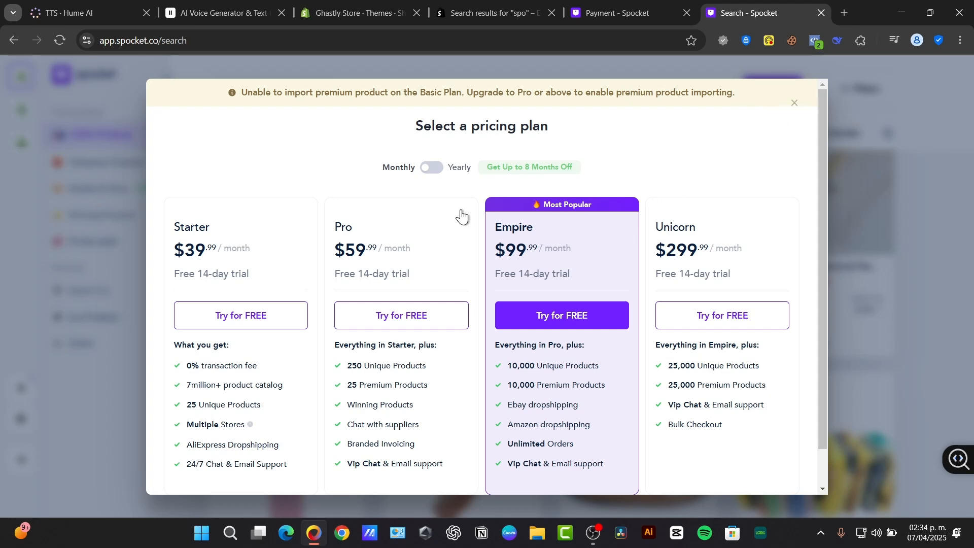
left_click(89, 290)
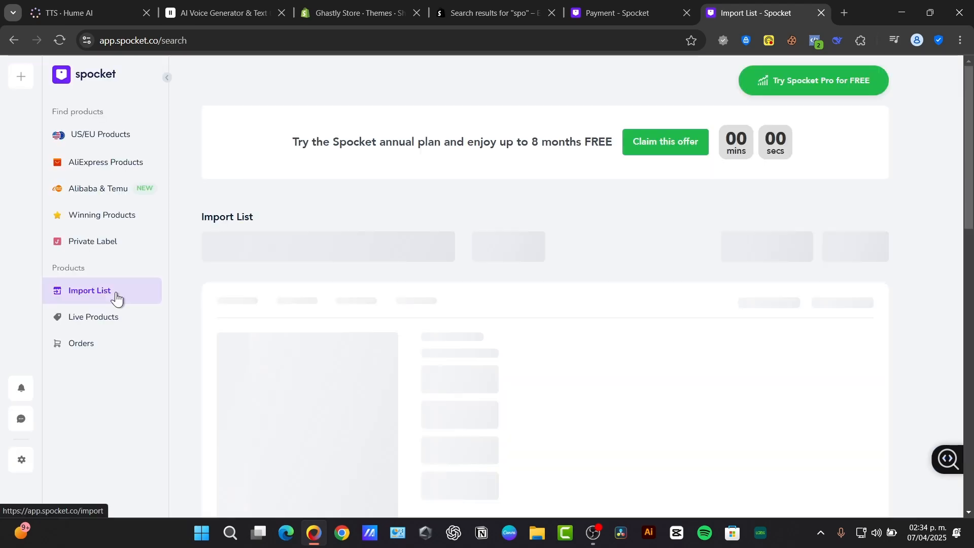
left_click(100, 134)
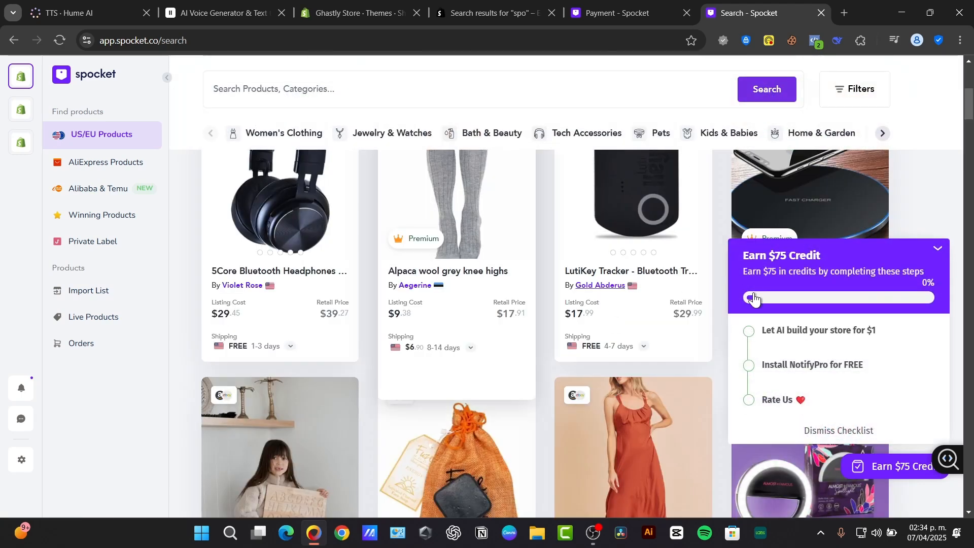
left_click(938, 248)
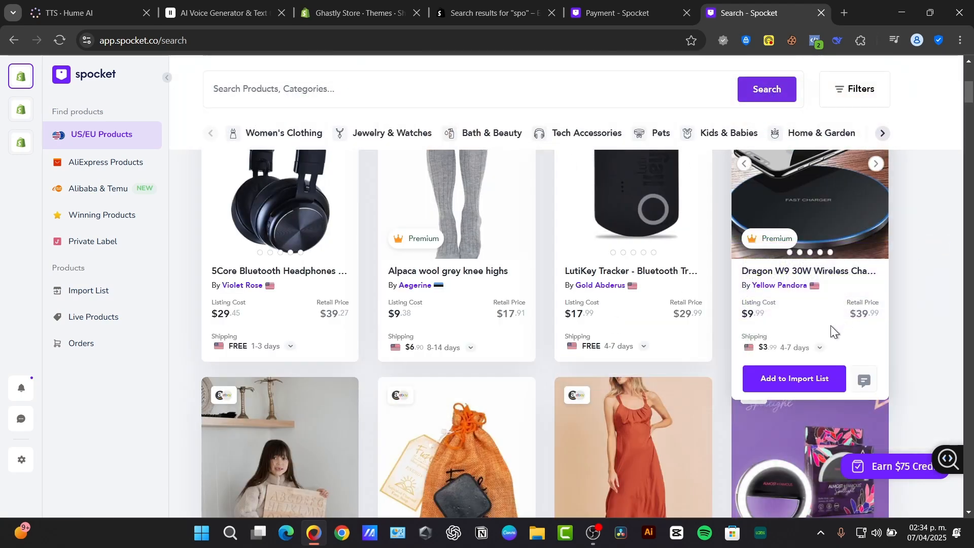
left_click(793, 379)
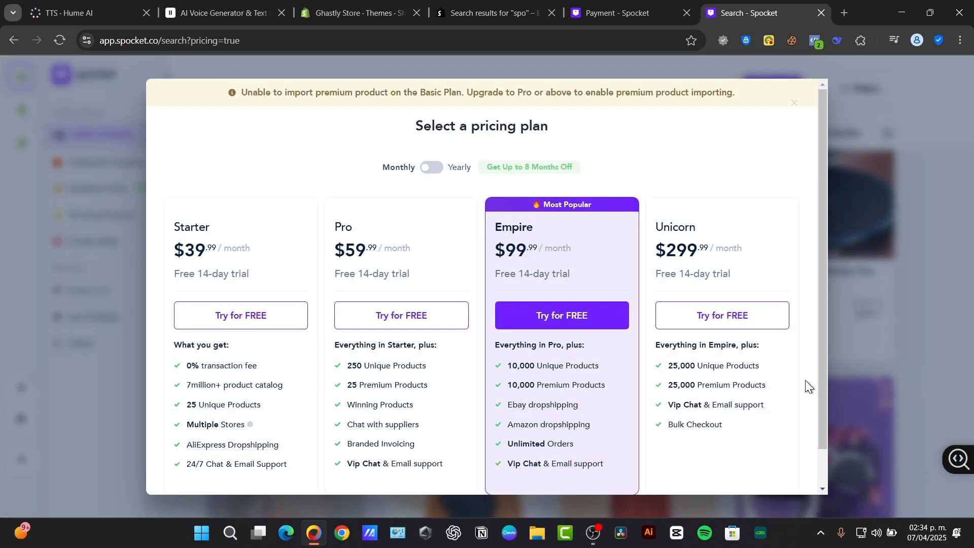
left_click(794, 103)
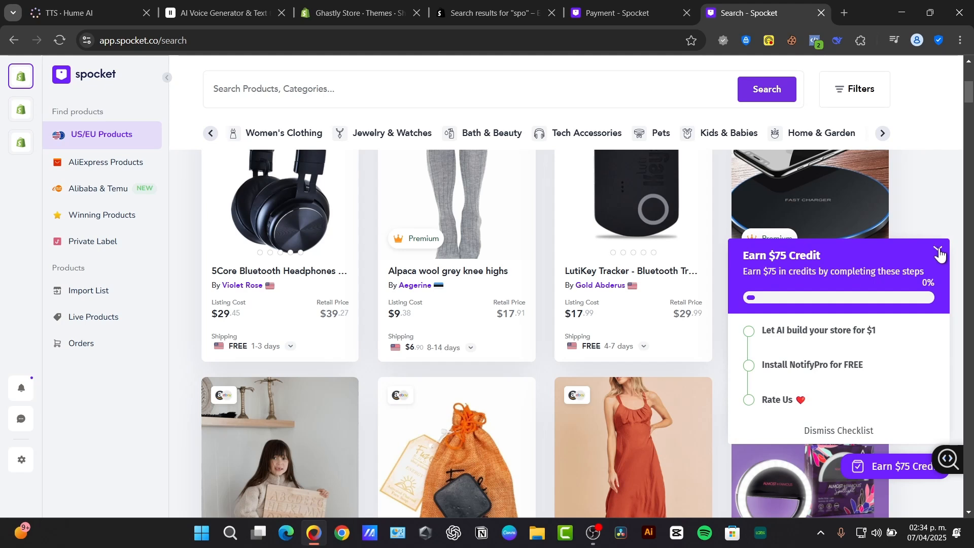
left_click(940, 252)
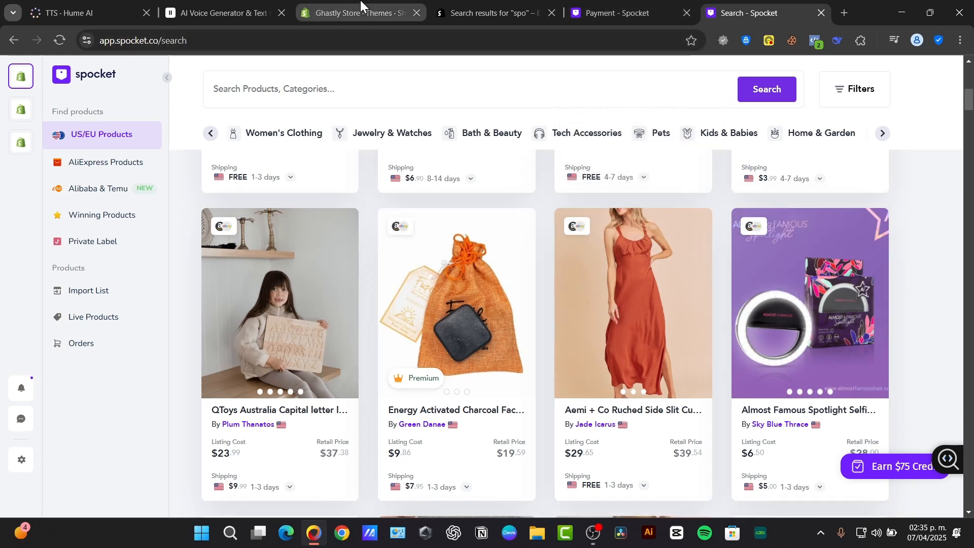
Search the Shopify App Store for 'spok' and open the Spocket: US & EU Dropshipping listing.
left_click(361, 12)
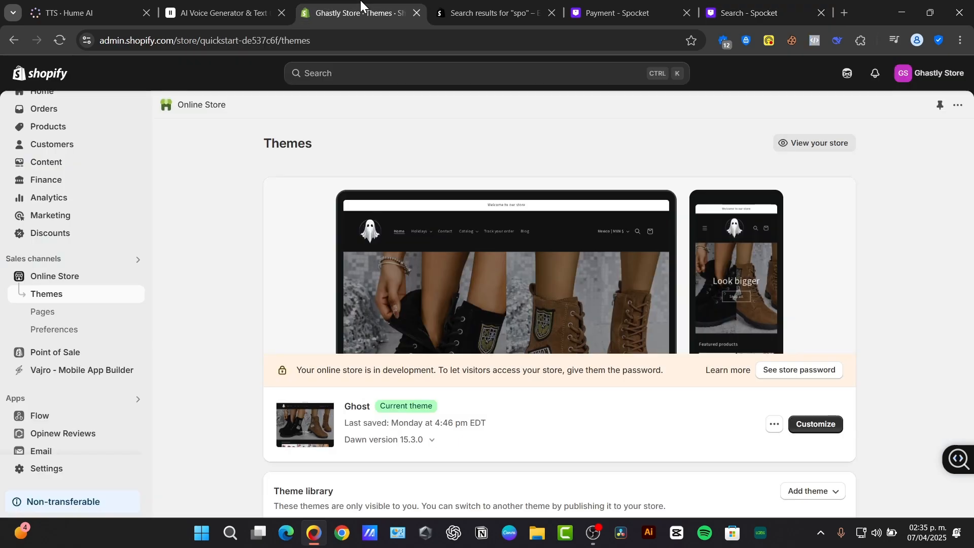
mouse_move(711, 86)
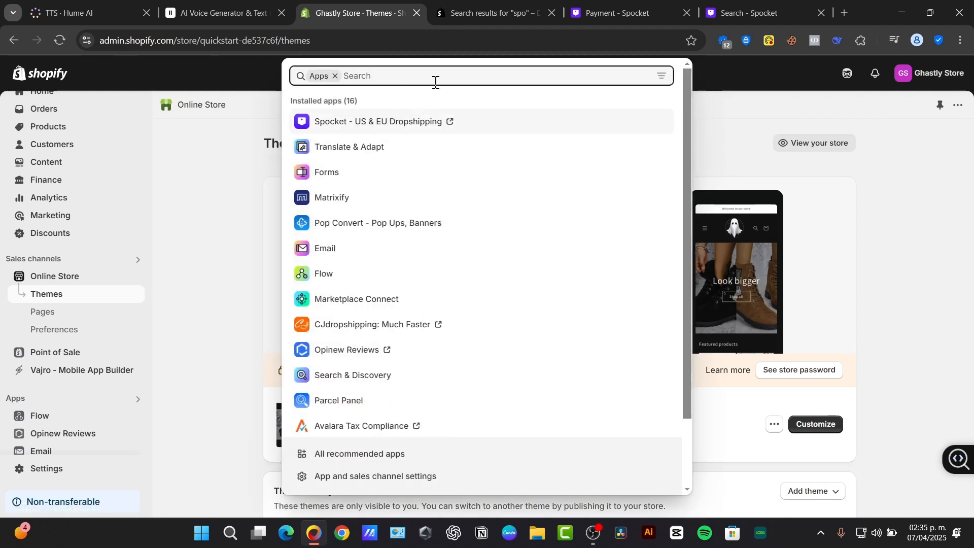
type("spok")
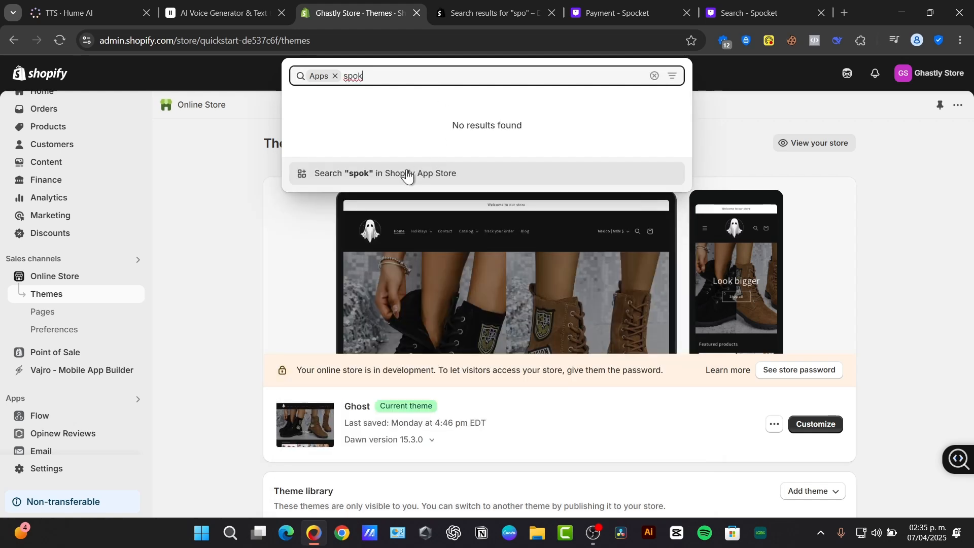
left_click(406, 173)
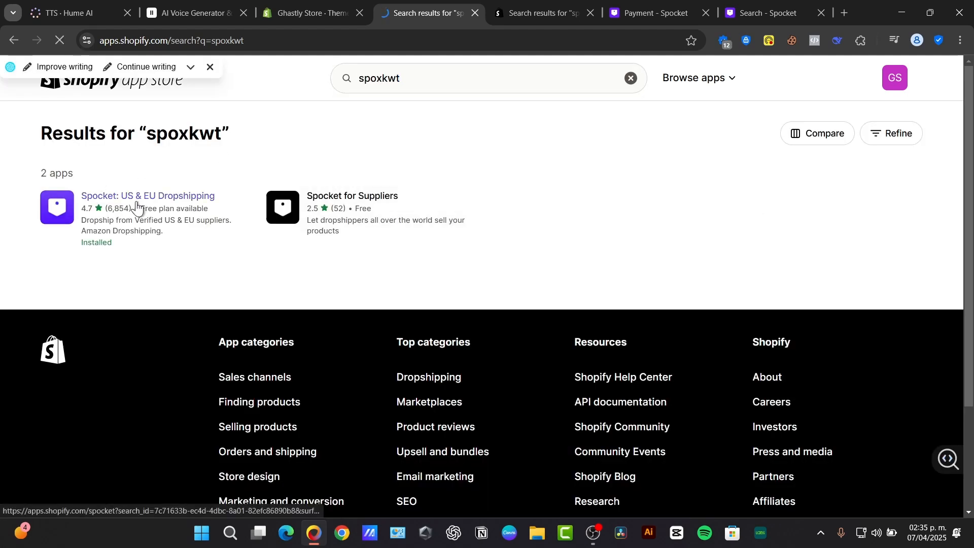
left_click(148, 195)
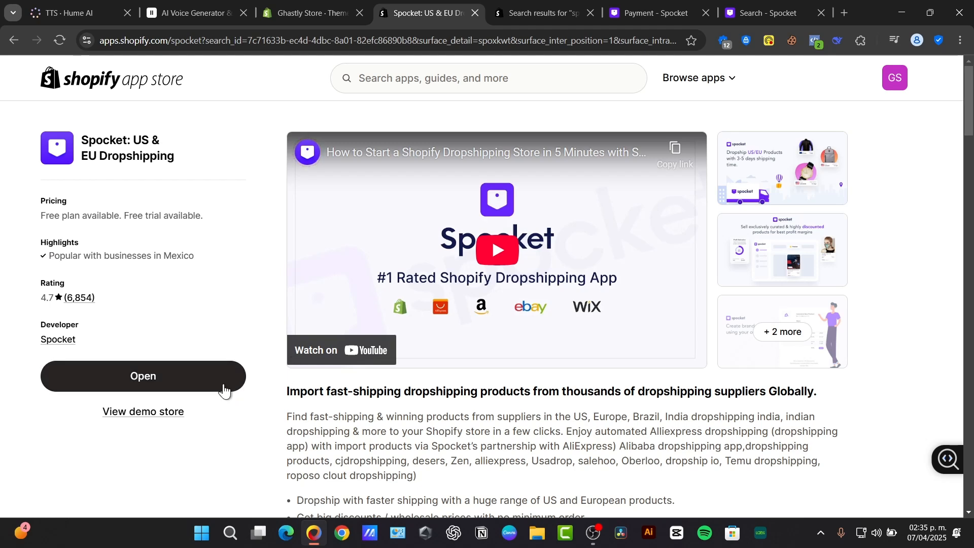
Reopen Spocket from its store listing and scroll the US/EU product catalogue.
left_click(143, 376)
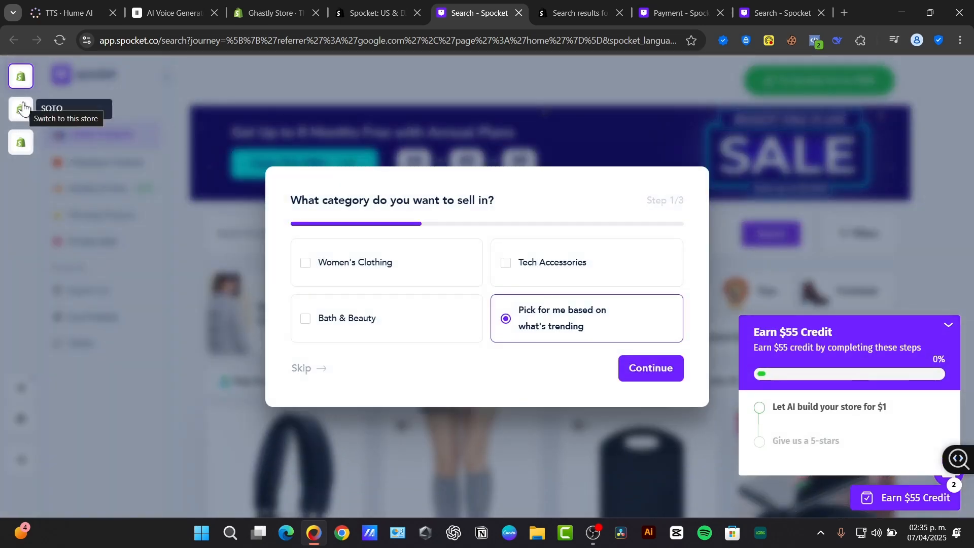
mouse_move(21, 76)
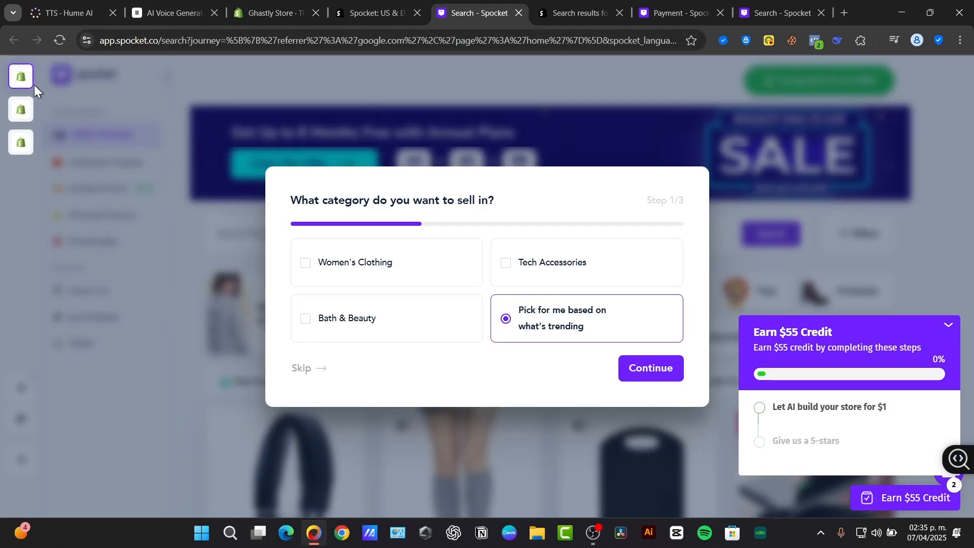
mouse_move(325, 382)
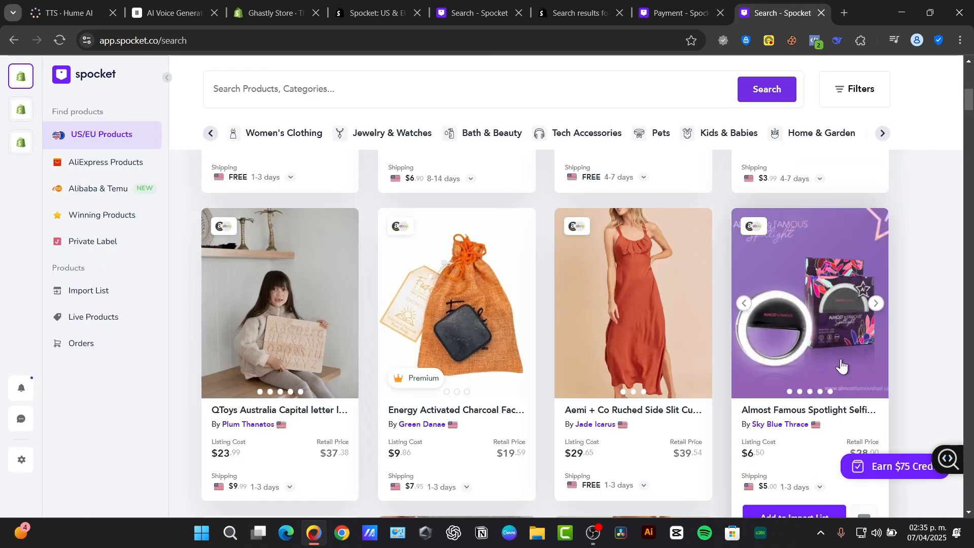
scroll("down", 3)
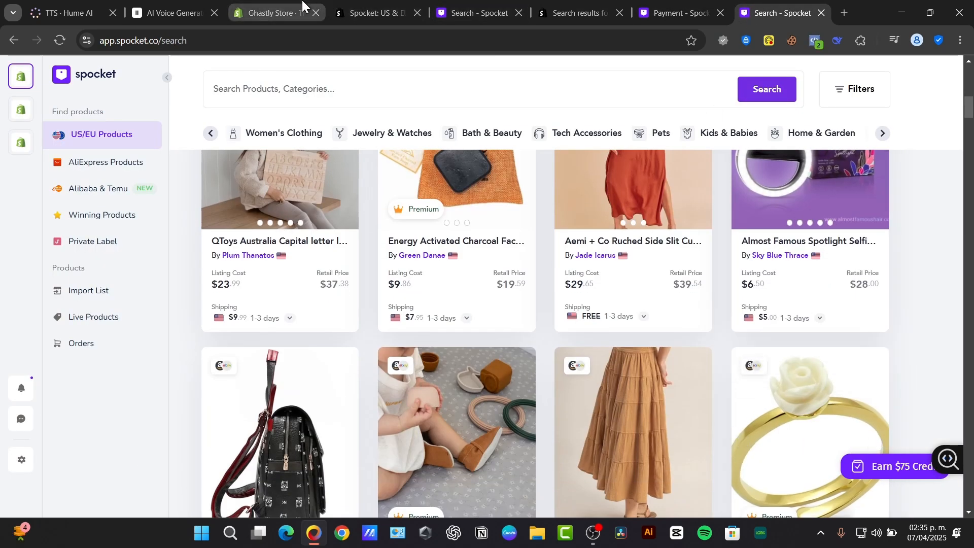
Return to the Ghastly Store admin and show its Products list.
left_click(272, 12)
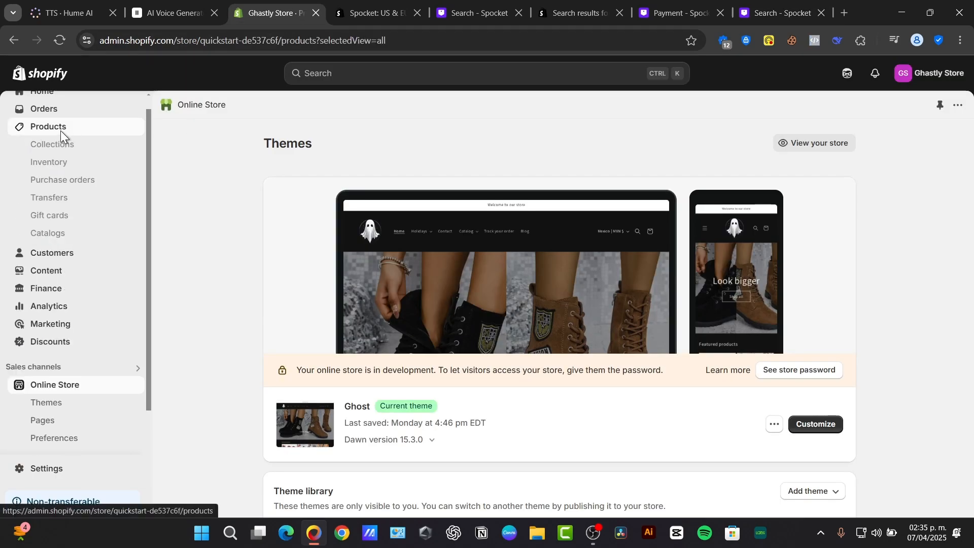
left_click(47, 126)
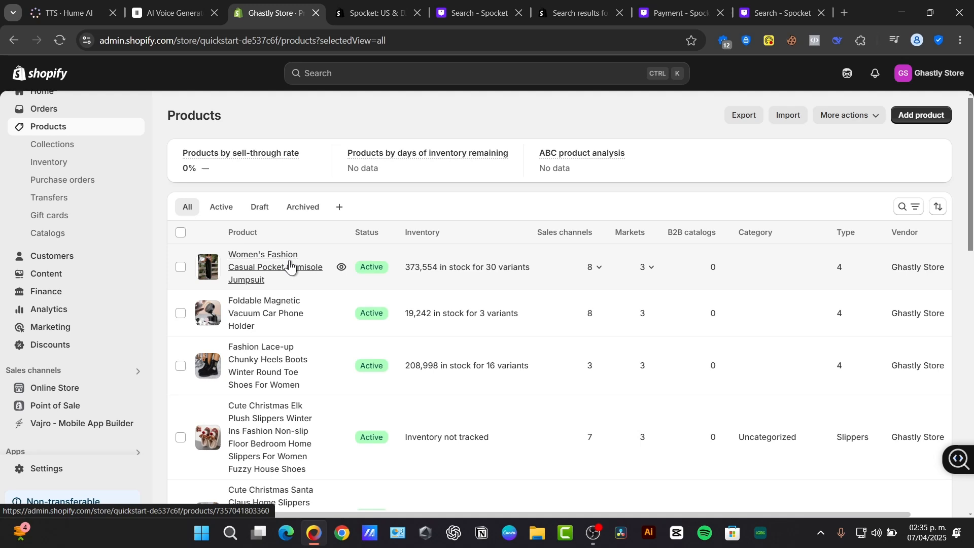
mouse_move(340, 267)
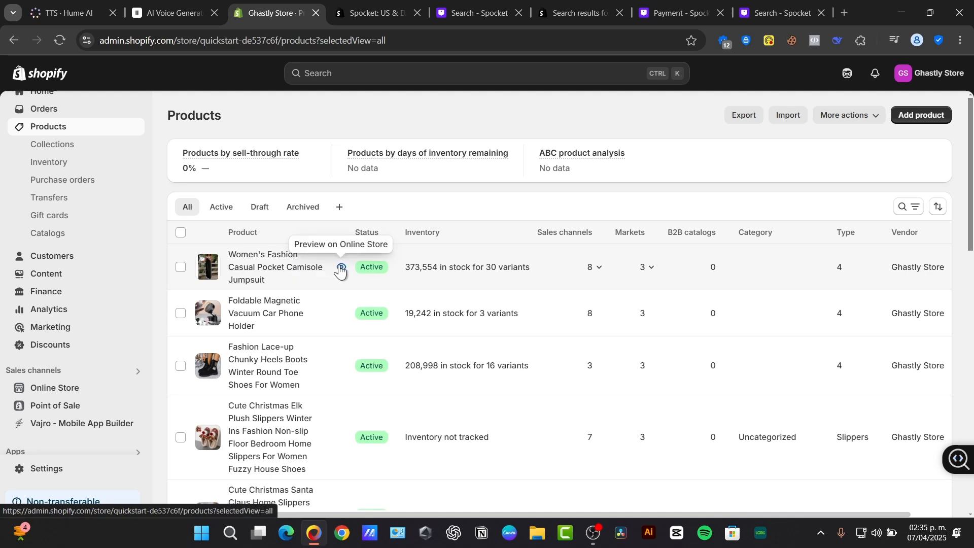
Preview the Casual Pocket Camisole Jumpsuit storefront page, scrolling to its price, colours and sizes.
left_click(339, 267)
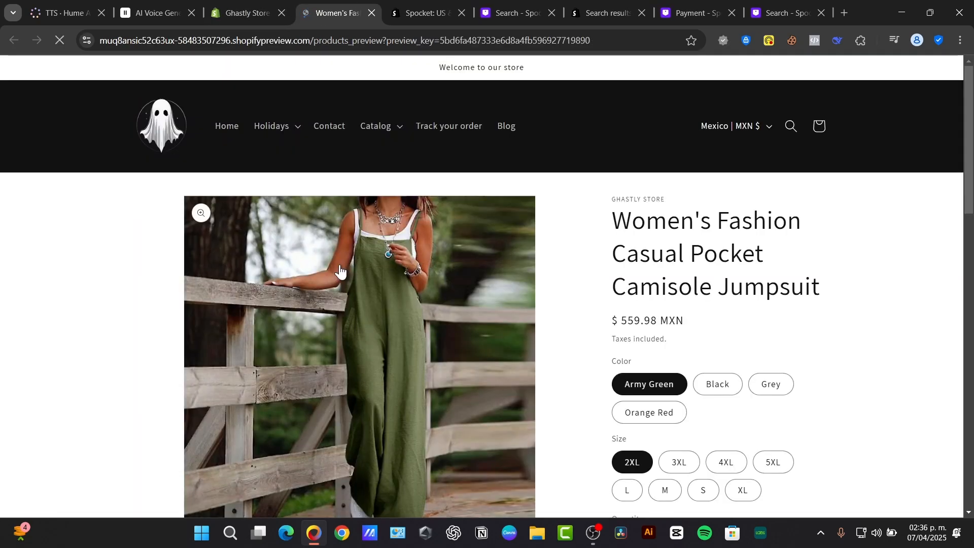
scroll("down", 3)
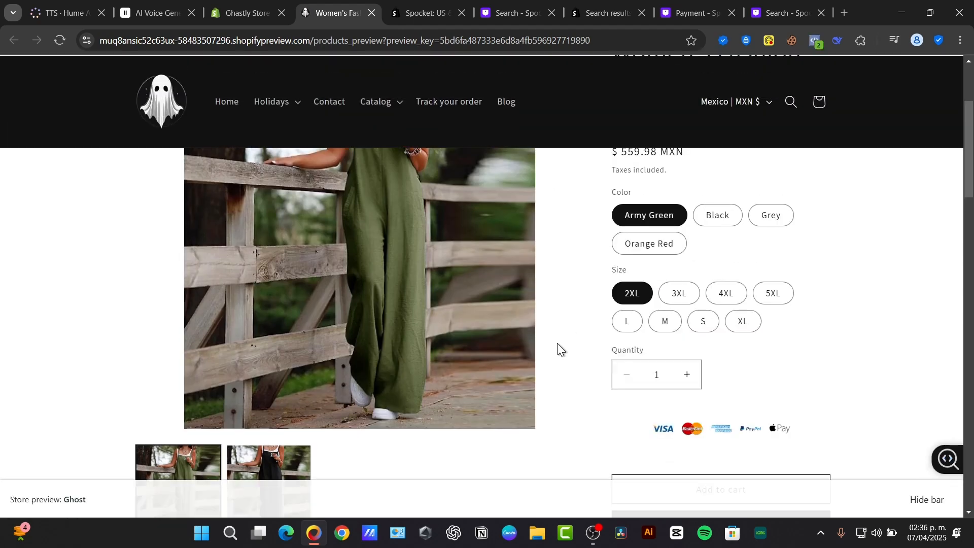
scroll("down", 3)
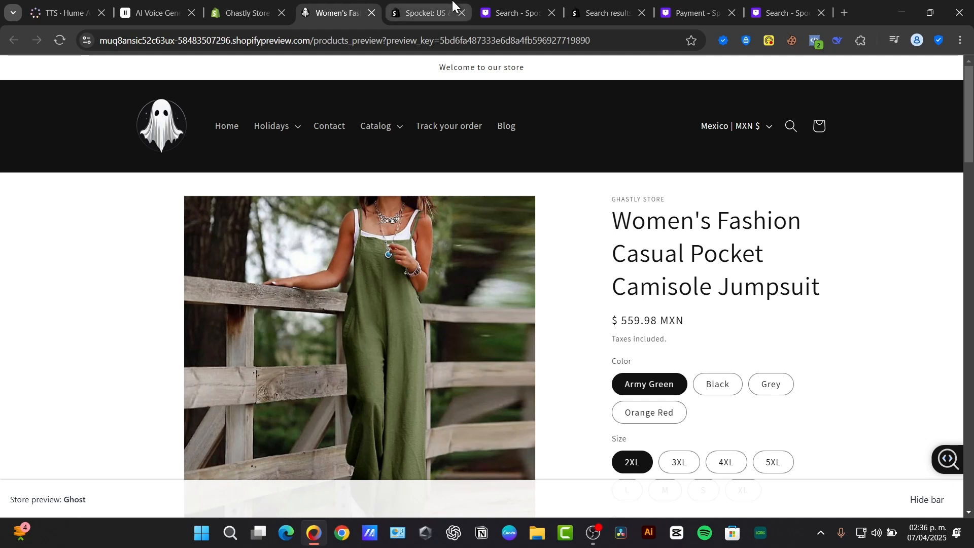
mouse_move(425, 12)
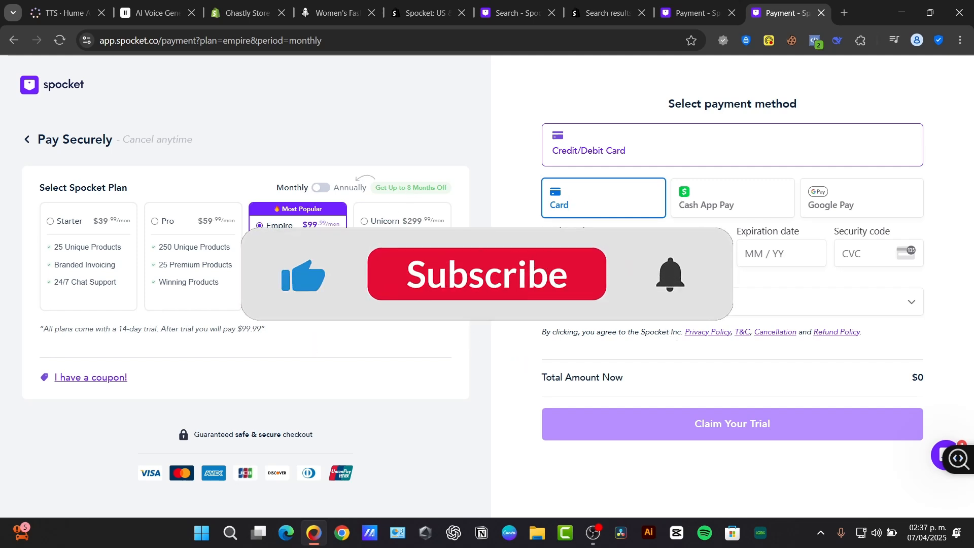
Select the $99.99/month Empire plan on the Spocket payment page.
left_click(486, 274)
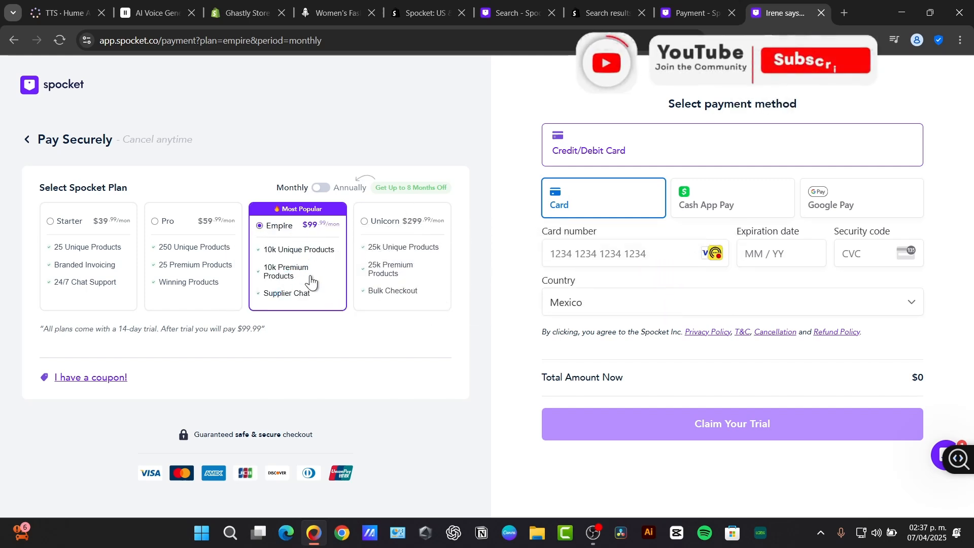
left_click(813, 60)
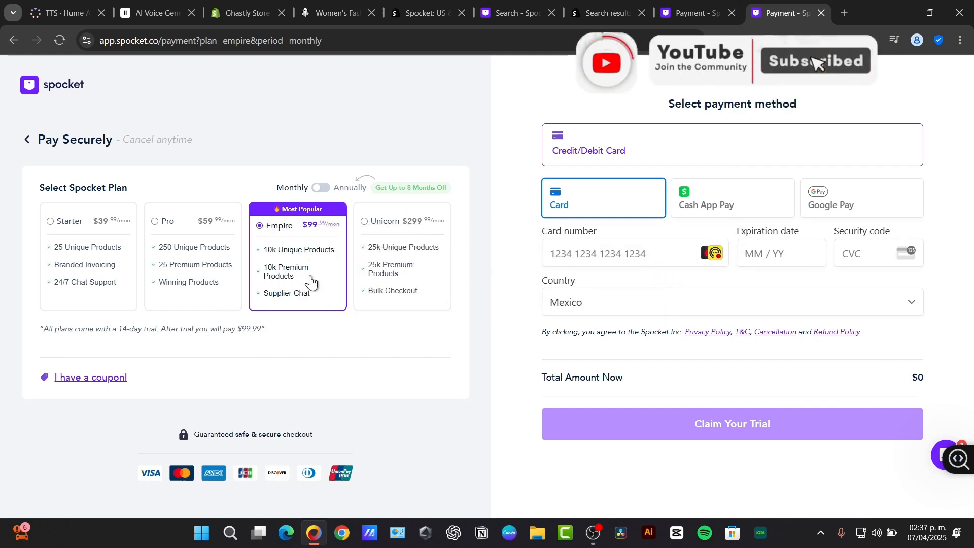